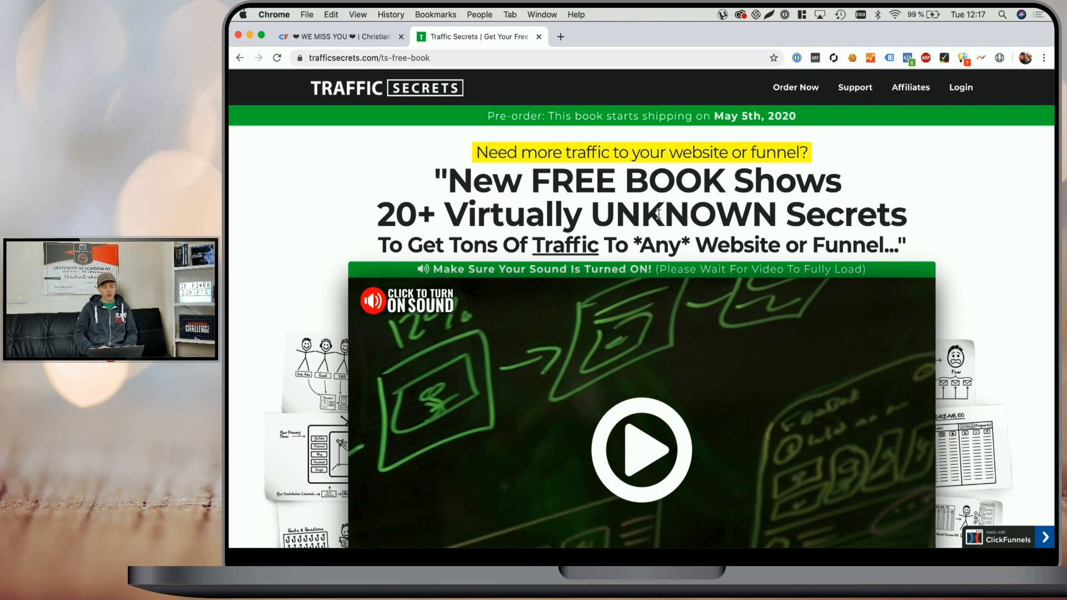
Step: Play the Traffic Secrets sales video, then switch to the CF Power Scripts dashboard
{"action": "scroll", "scroll_direction": "down", "scroll_amount": 3}
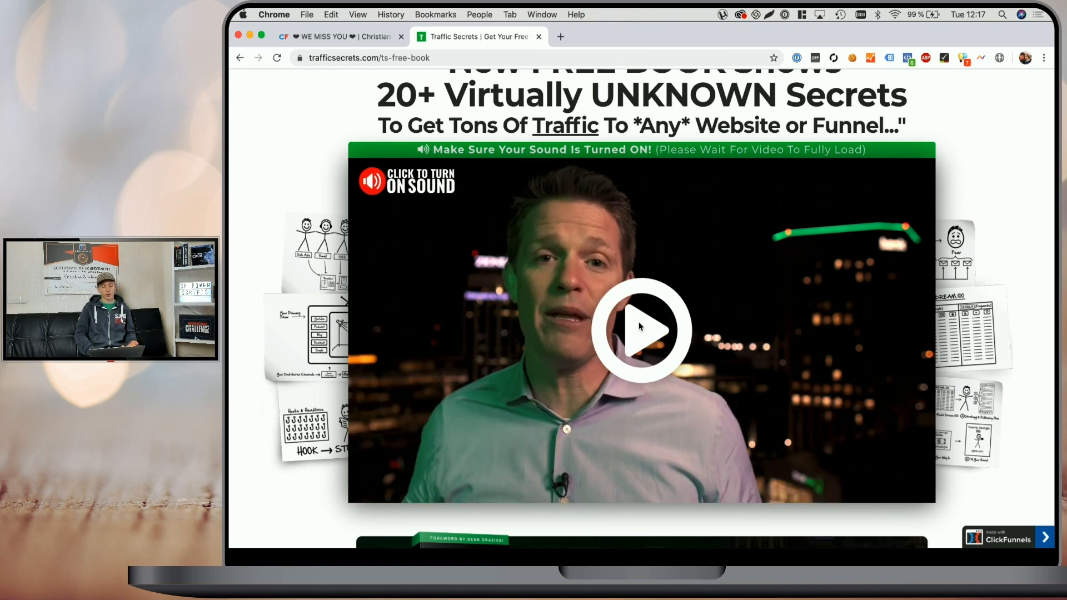
{"action": "left_click", "coordinate": [639, 330]}
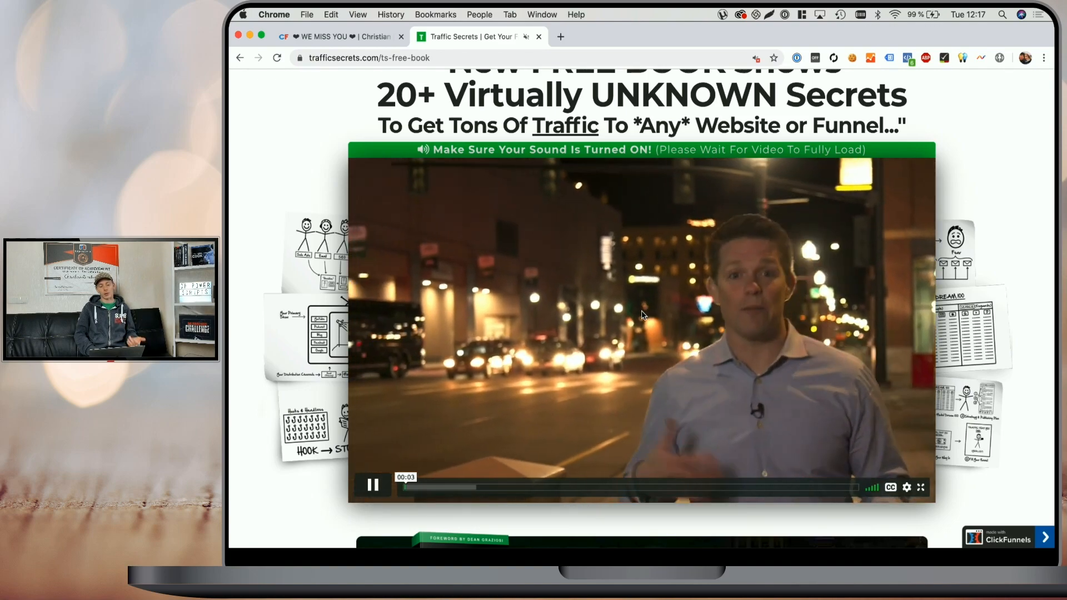
{"action": "left_click", "coordinate": [339, 36]}
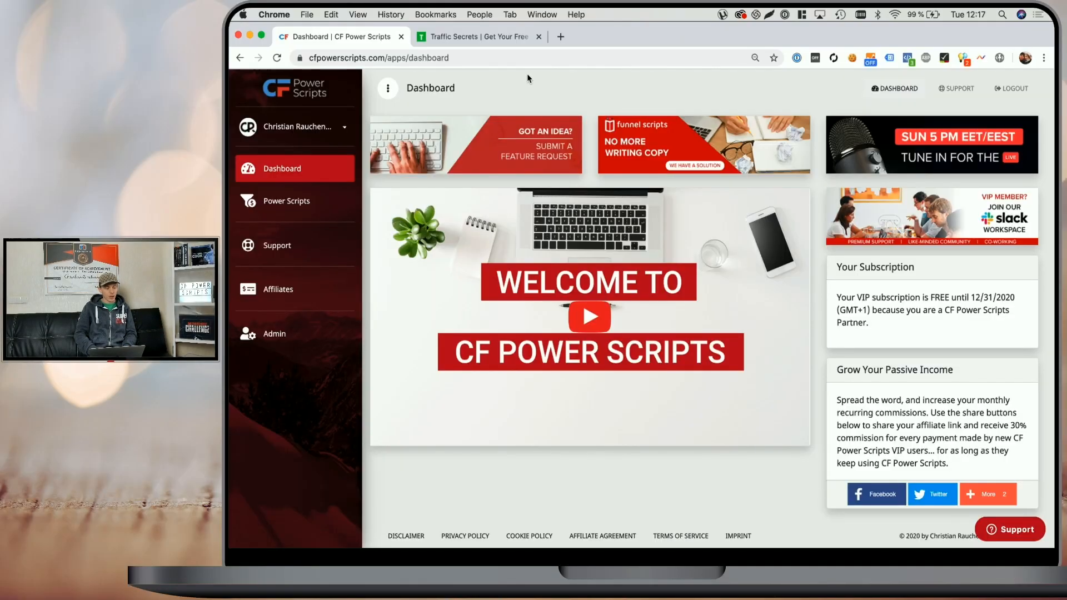
Step: Open the Optin step of the Power Scripts Development funnel
{"action": "left_click", "coordinate": [285, 201]}
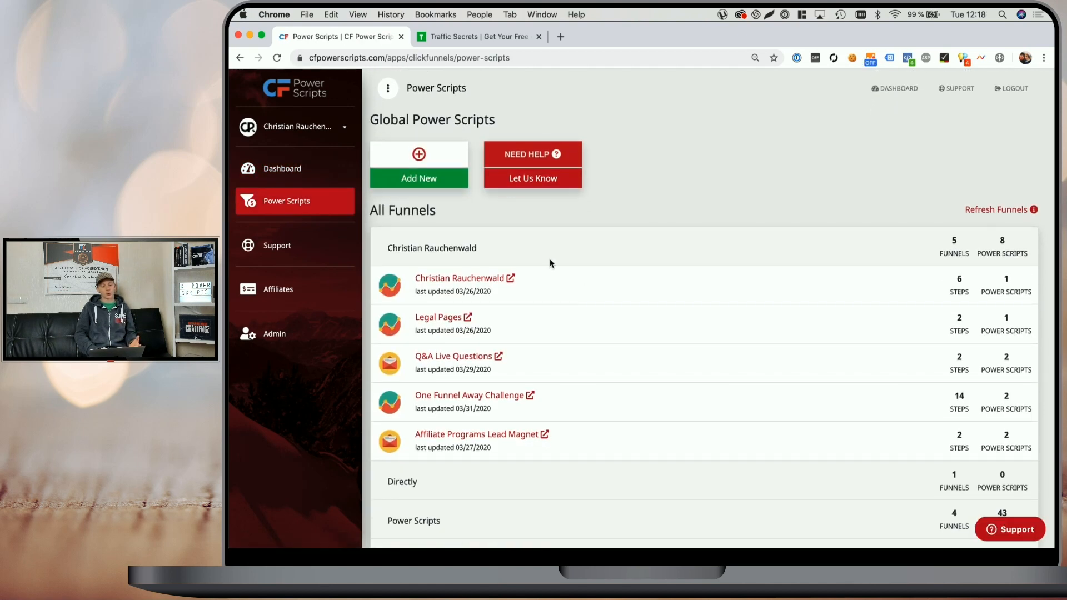
{"action": "mouse_move", "coordinate": [455, 210]}
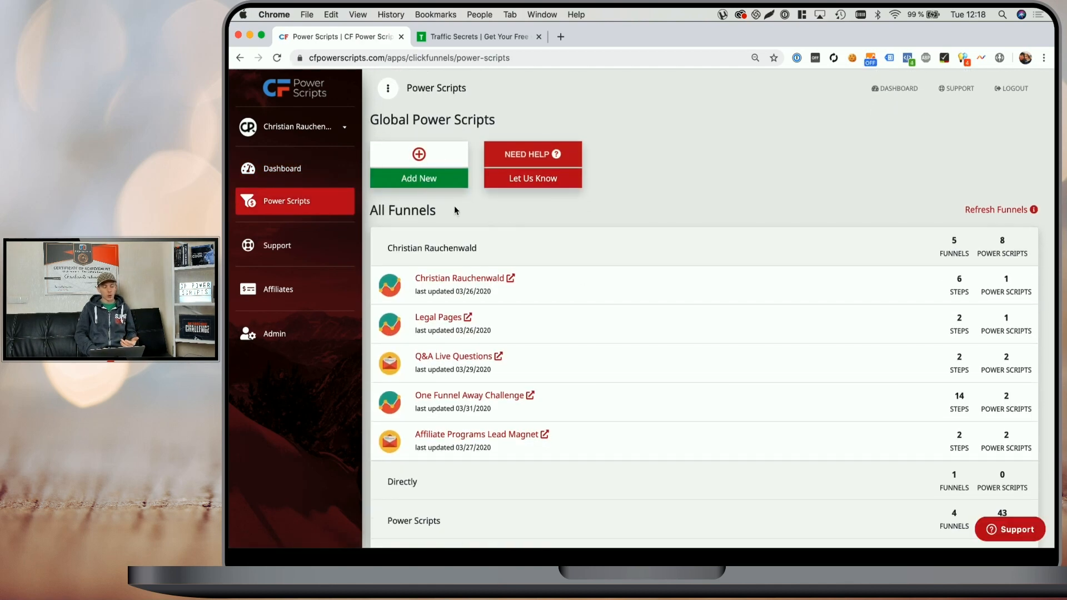
{"action": "scroll", "scroll_direction": "down", "scroll_amount": 3}
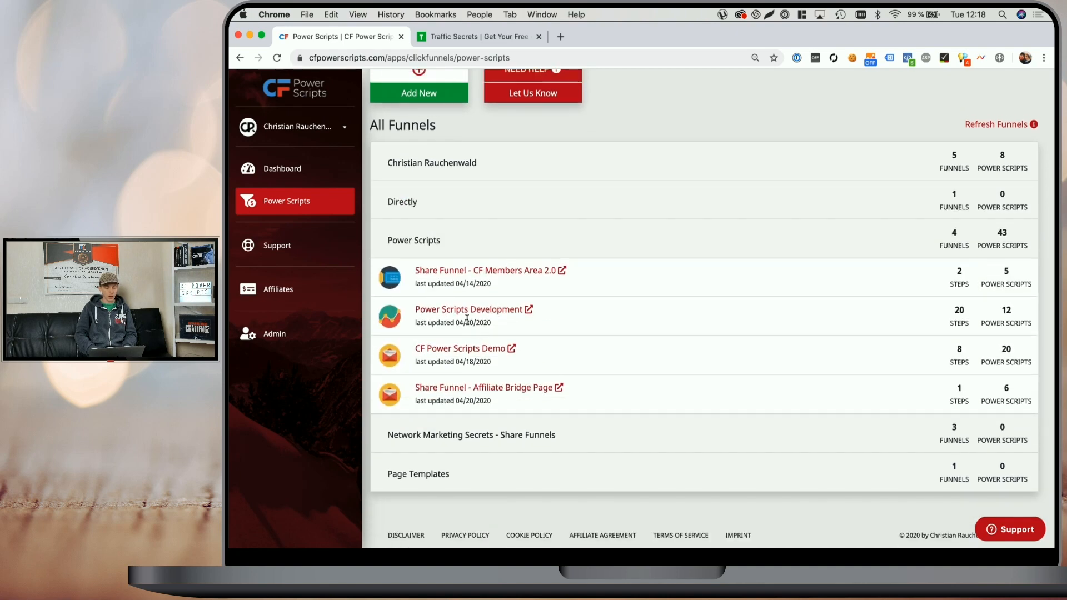
{"action": "left_click", "coordinate": [469, 309]}
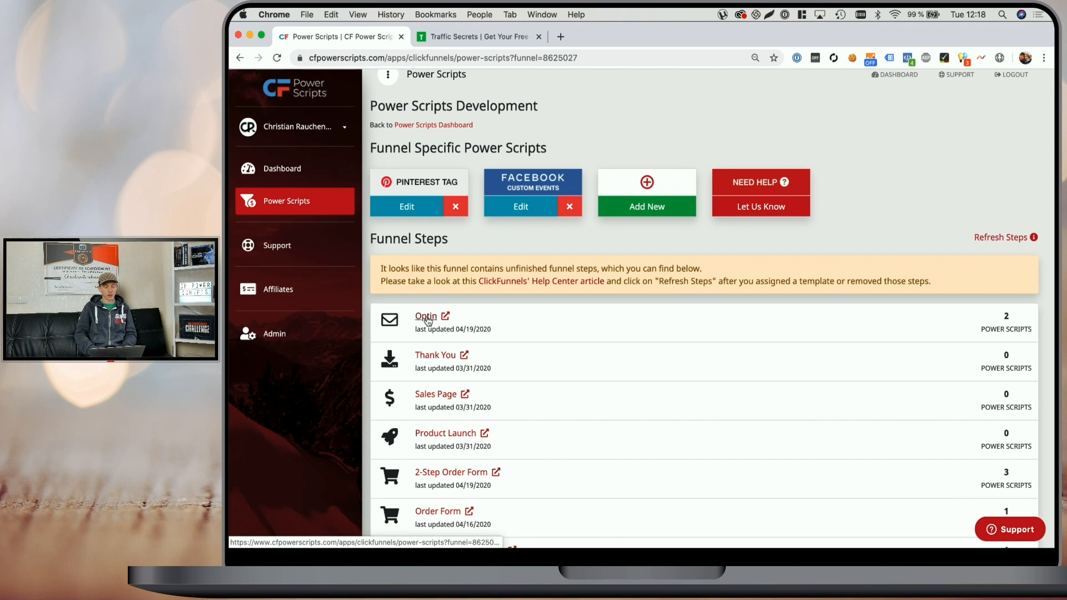
{"action": "left_click", "coordinate": [425, 316]}
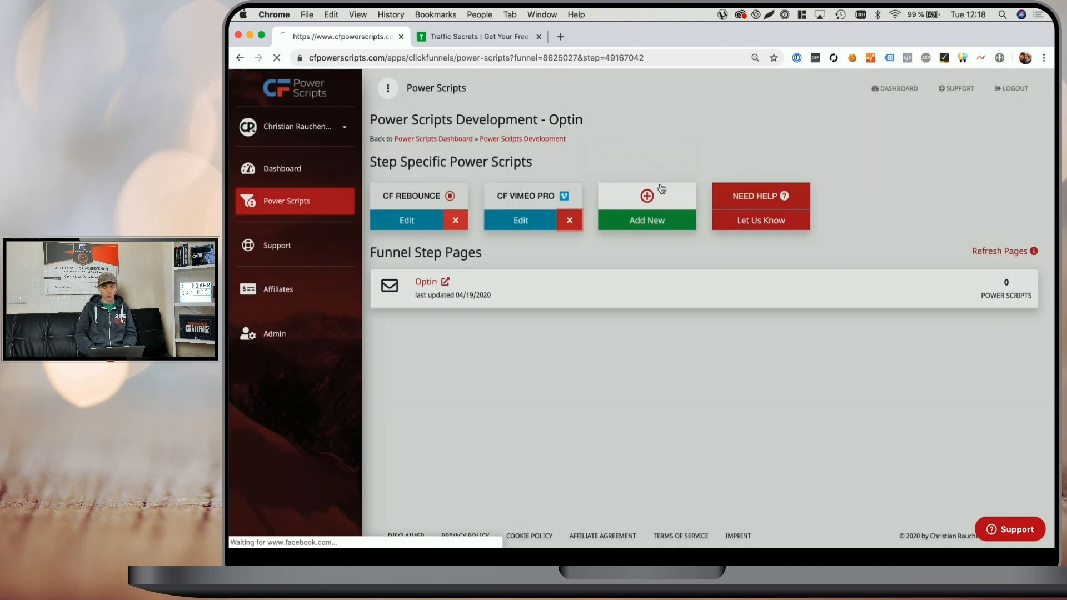
Step: Open the Optin page in the page editor and view its live preview
{"action": "left_click", "coordinate": [569, 220]}
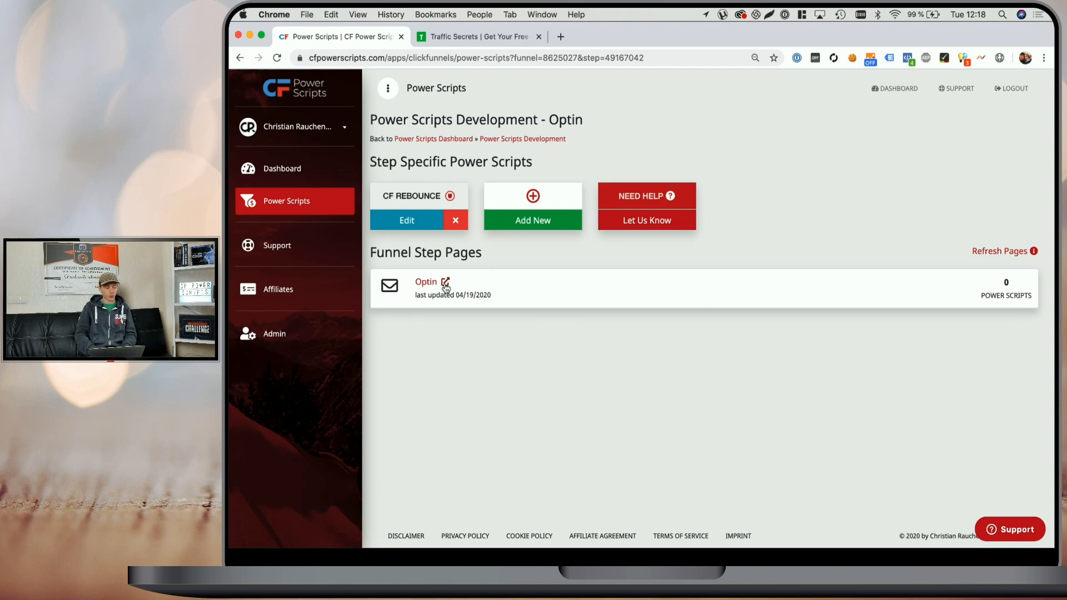
{"action": "left_click", "coordinate": [425, 282]}
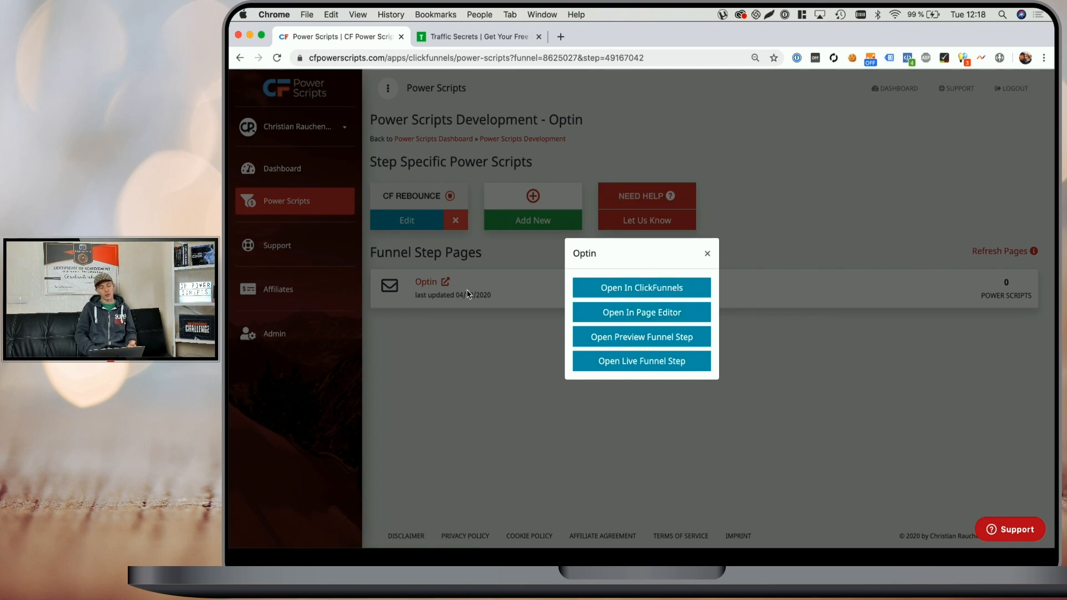
{"action": "mouse_move", "coordinate": [503, 313]}
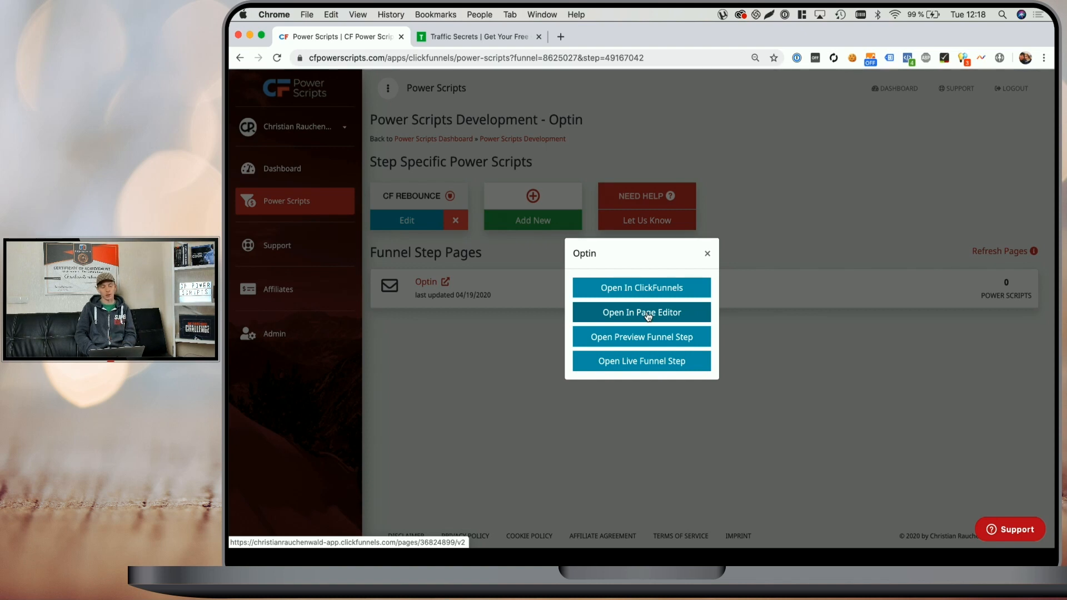
{"action": "left_click", "coordinate": [640, 312]}
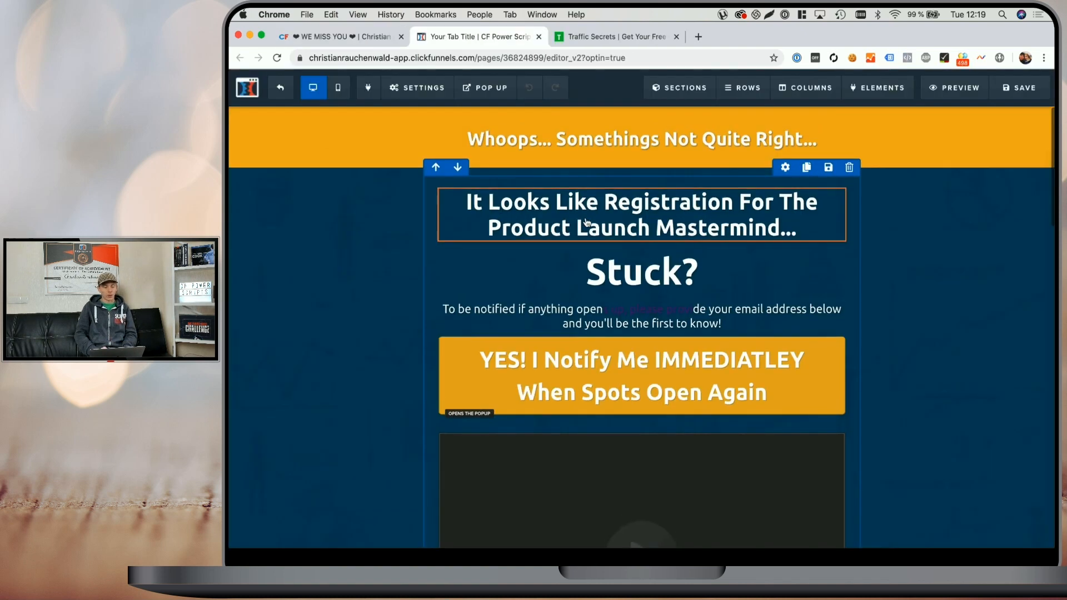
{"action": "scroll", "scroll_direction": "down", "scroll_amount": 3}
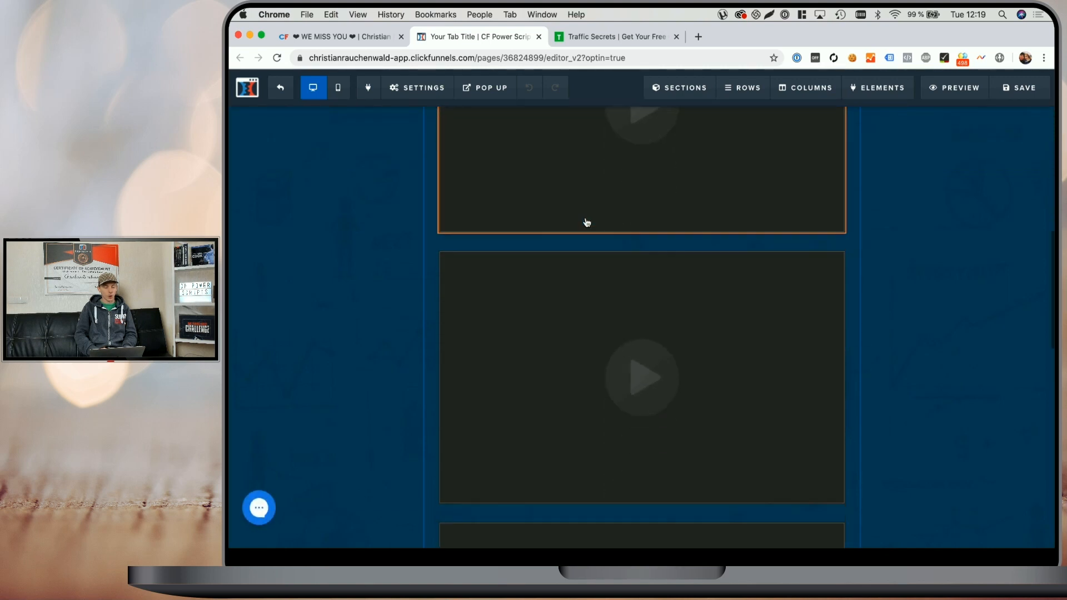
{"action": "scroll", "scroll_direction": "down", "scroll_amount": 3}
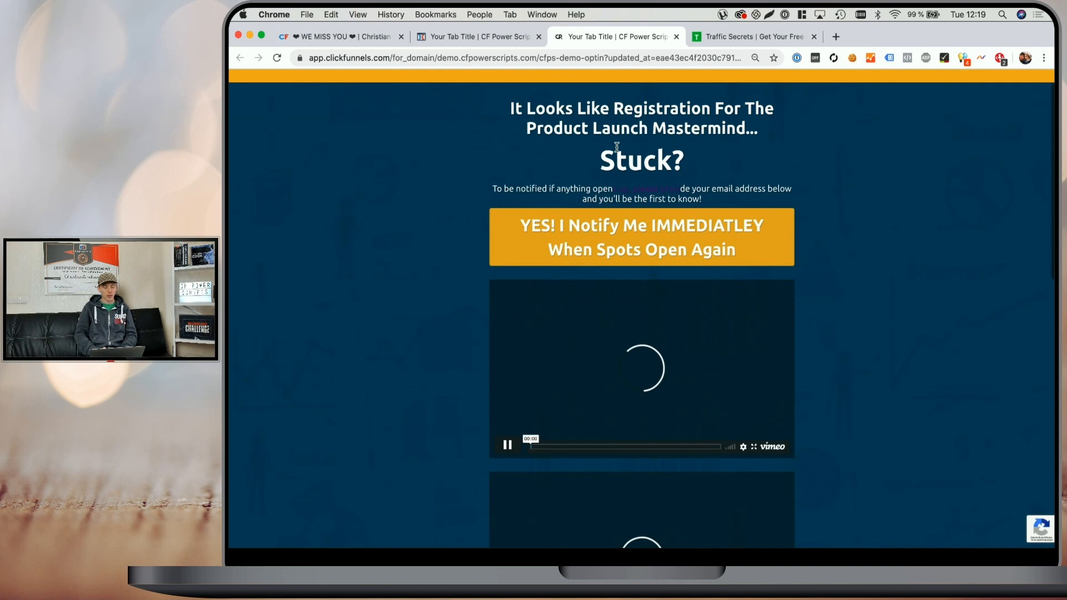
Step: Play the first Vimeo video on the Optin preview and scroll through the other videos
{"action": "scroll", "scroll_direction": "down", "scroll_amount": 3}
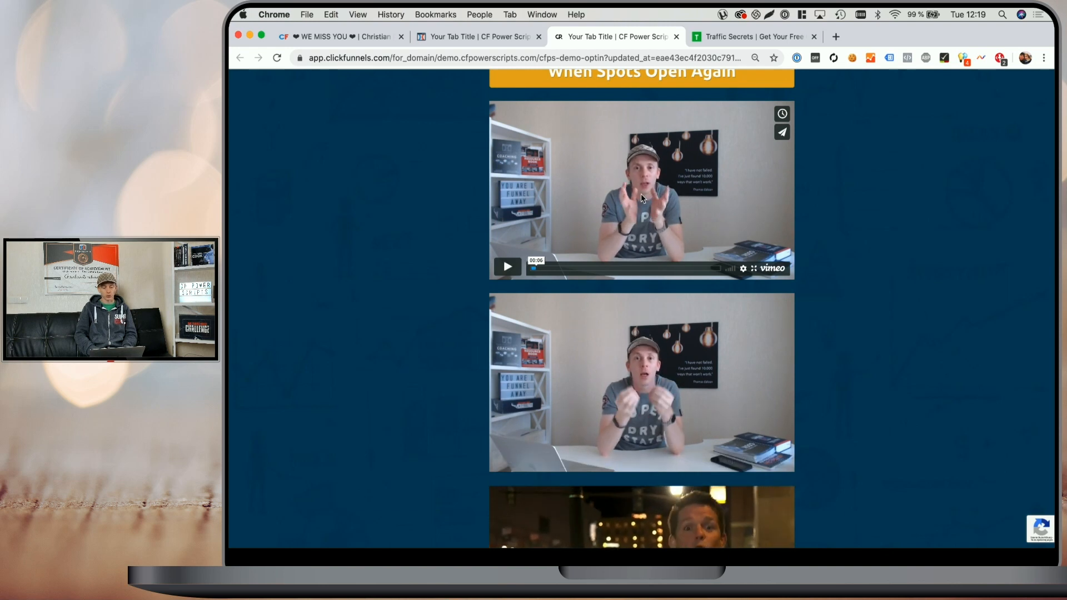
{"action": "left_click", "coordinate": [506, 267]}
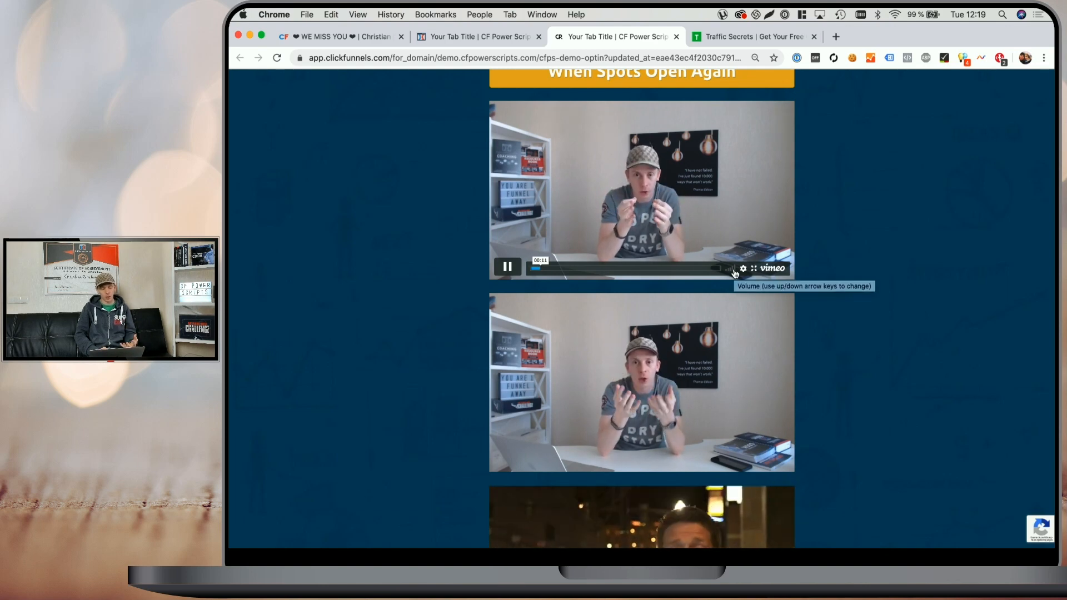
{"action": "scroll", "scroll_direction": "down", "scroll_amount": 3}
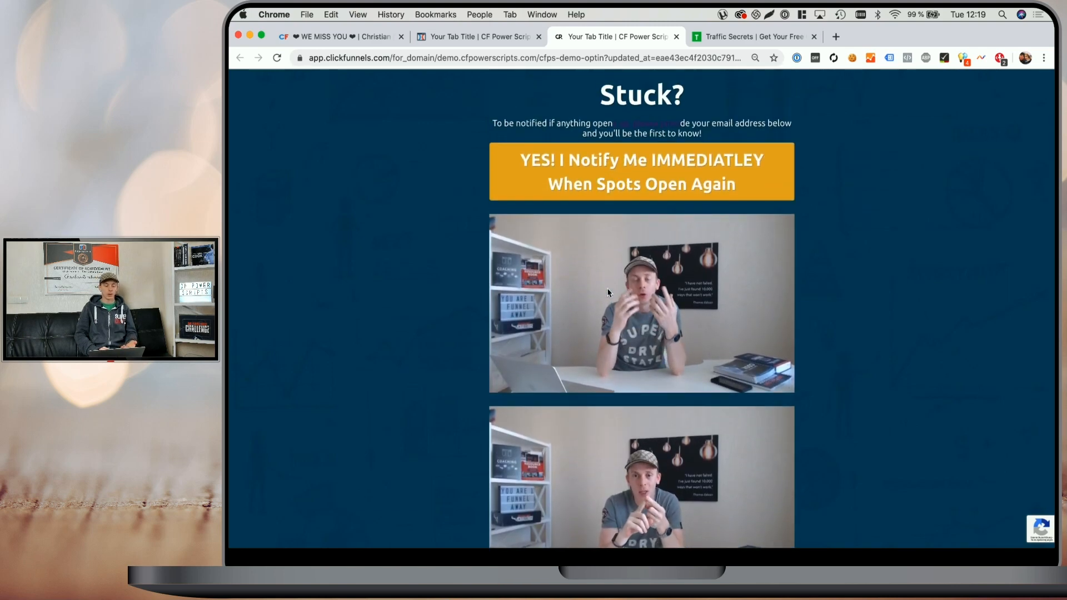
{"action": "scroll", "scroll_direction": "down", "scroll_amount": 3}
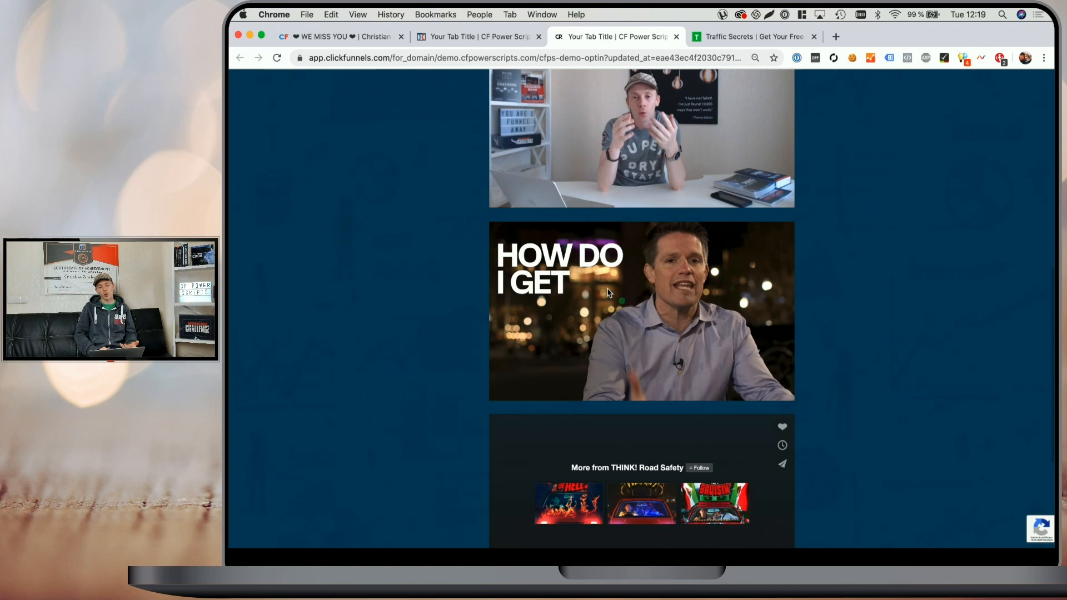
{"action": "scroll", "scroll_direction": "down", "scroll_amount": 3}
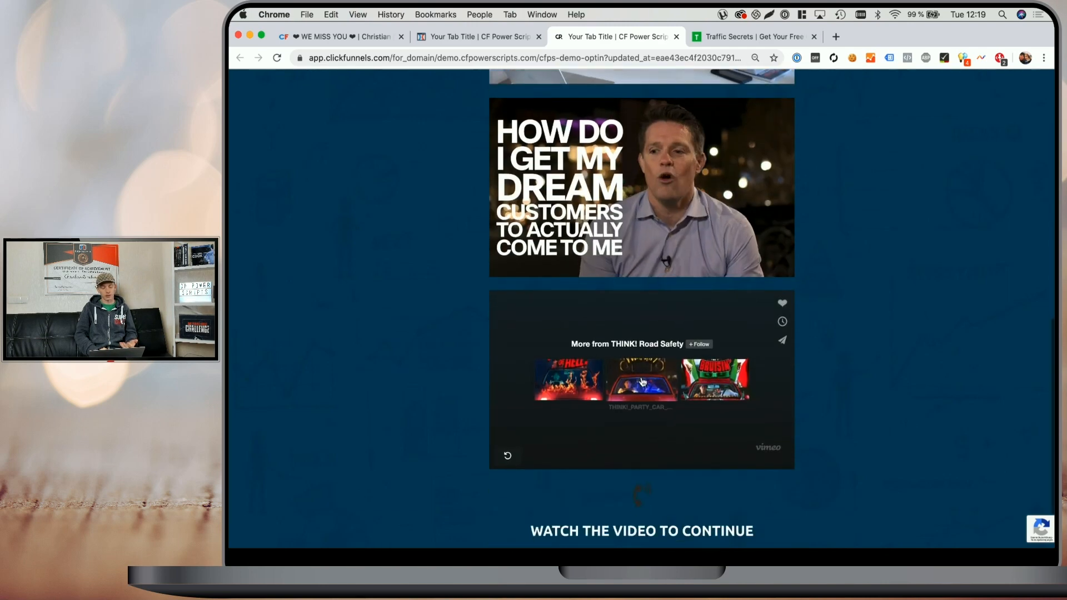
{"action": "scroll", "scroll_direction": "down", "scroll_amount": 3}
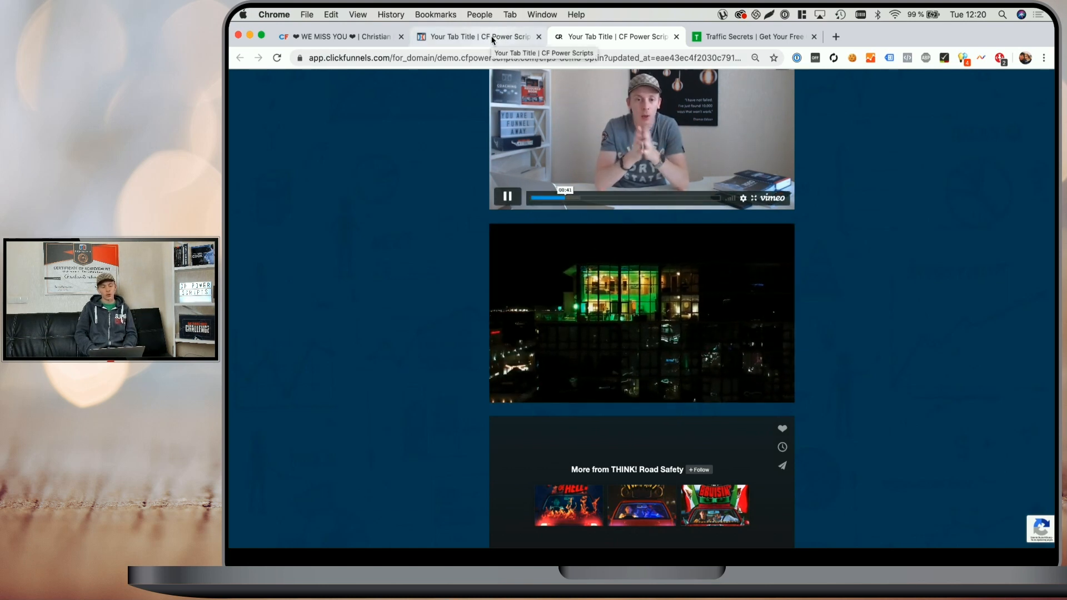
Step: Title the Vimeo 363769210 video element 'cfps-vm-pro-pb-363769210' via CSS Info and save the page
{"action": "left_click", "coordinate": [478, 36]}
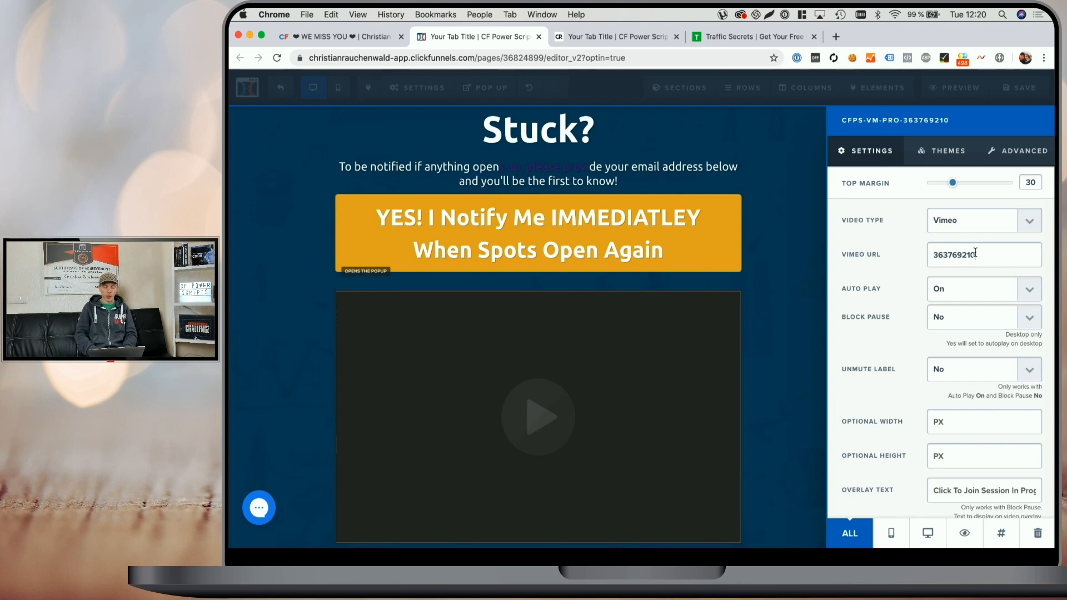
{"action": "double_click", "coordinate": [953, 254]}
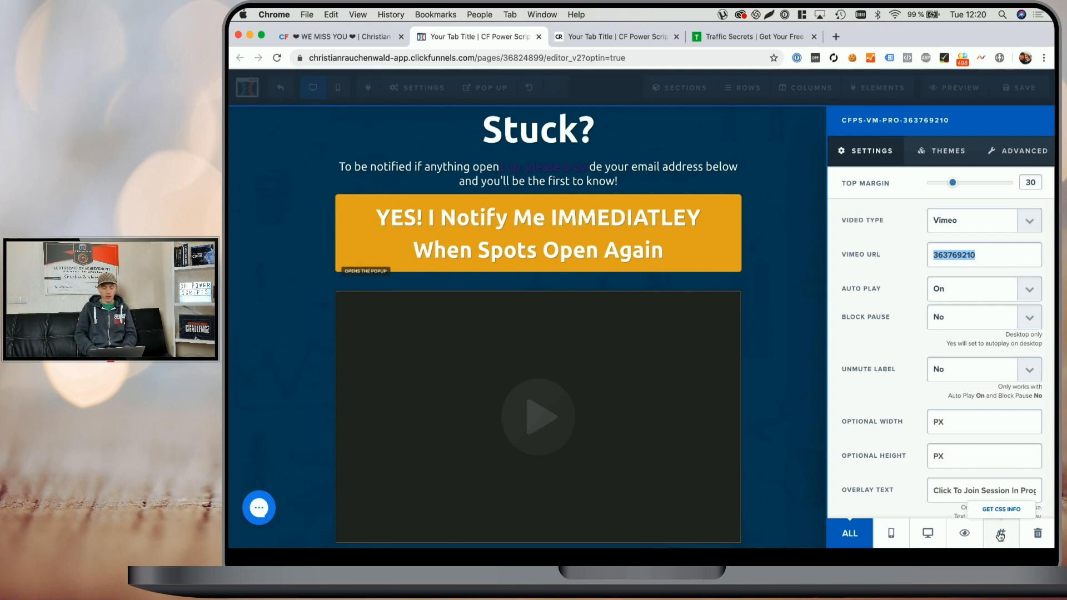
{"action": "left_click", "coordinate": [1001, 509]}
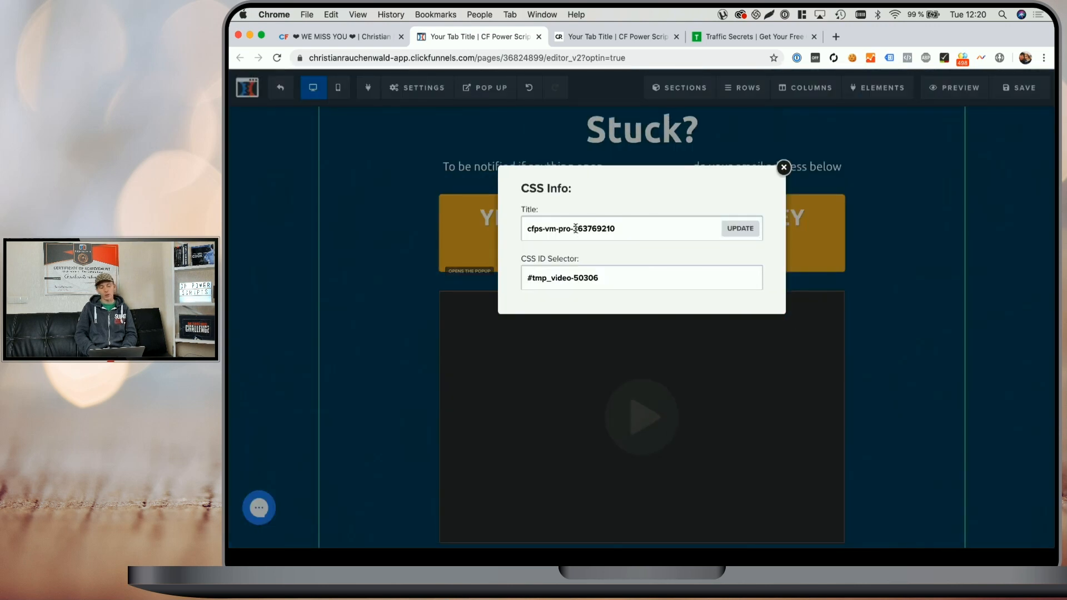
{"action": "left_click", "coordinate": [573, 227]}
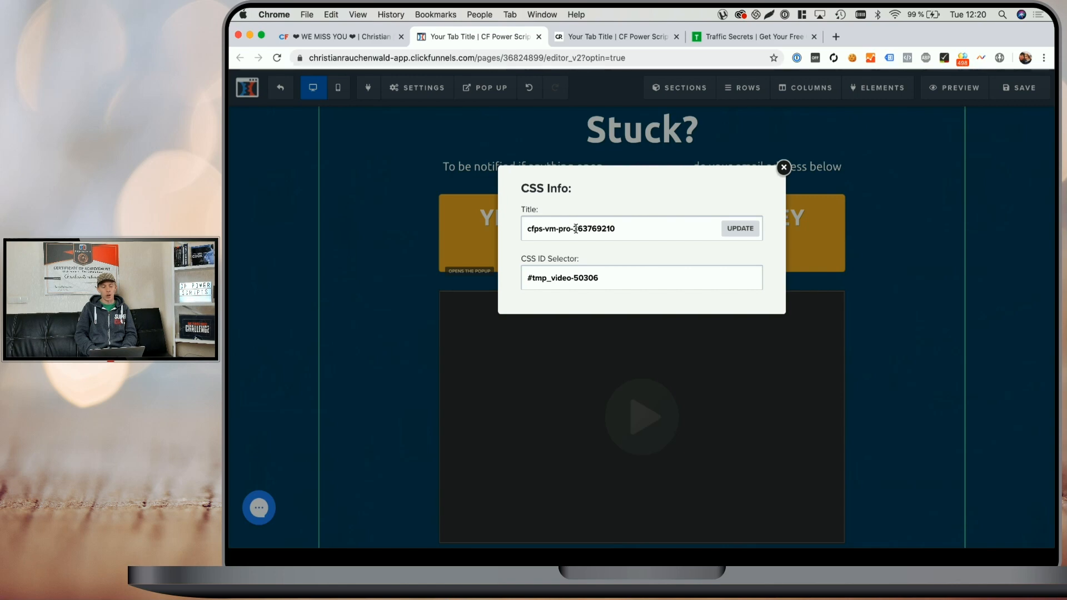
{"action": "double_click", "coordinate": [595, 228]}
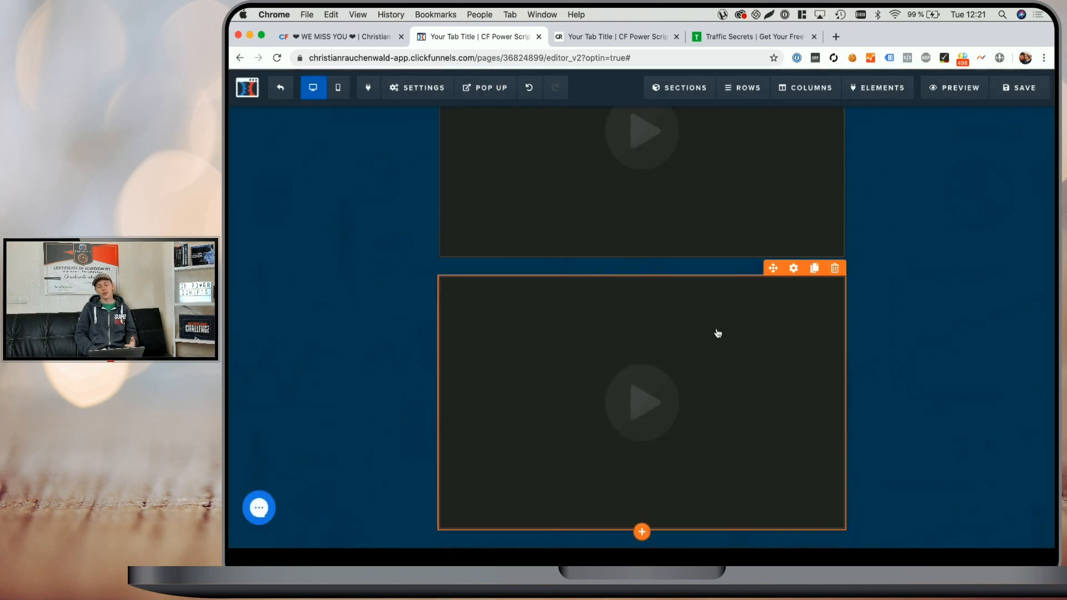
{"action": "left_click", "coordinate": [792, 267]}
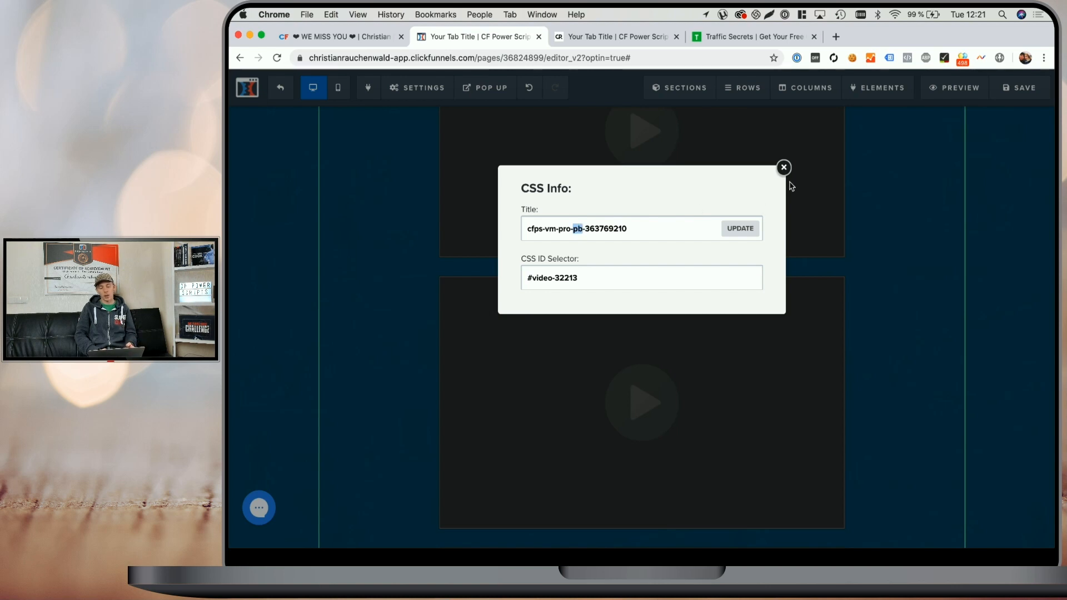
{"action": "left_click", "coordinate": [740, 228]}
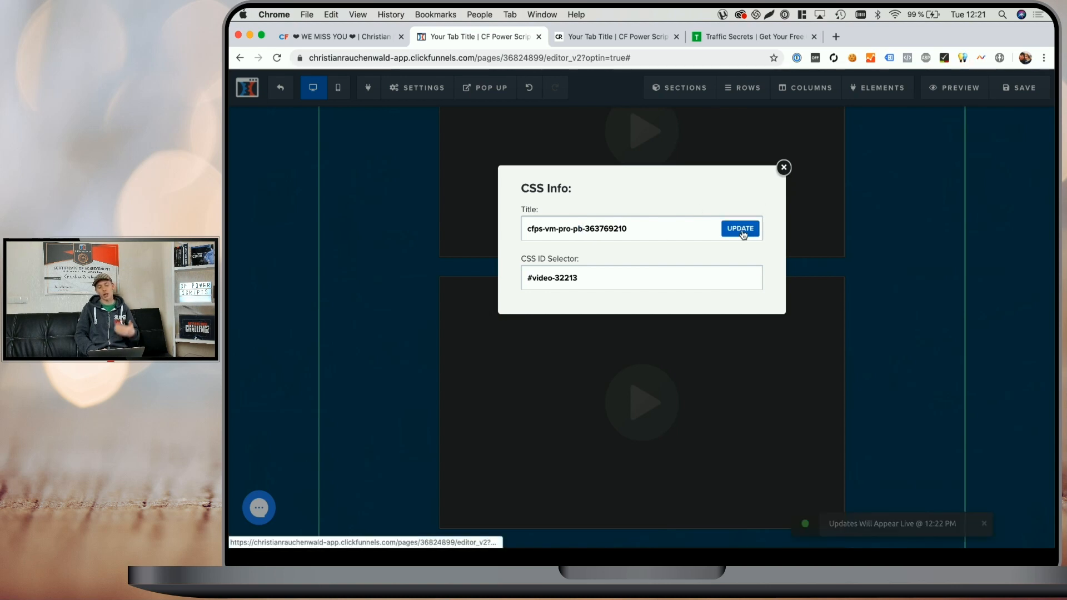
{"action": "left_click", "coordinate": [740, 228]}
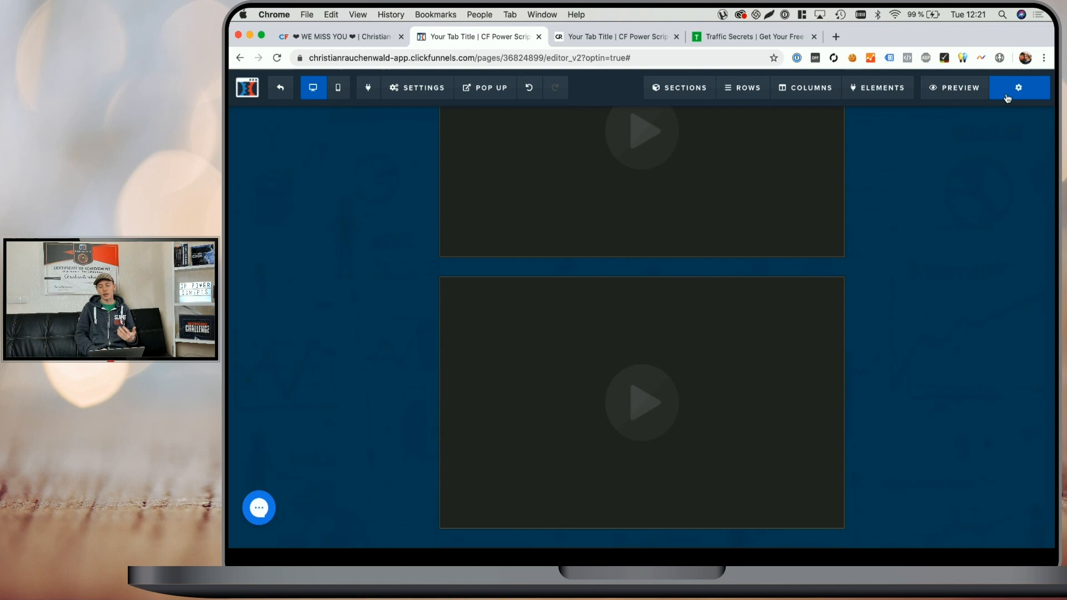
Step: Close the Optin popup and open Add New under Step Specific Power Scripts
{"action": "left_click", "coordinate": [1018, 88]}
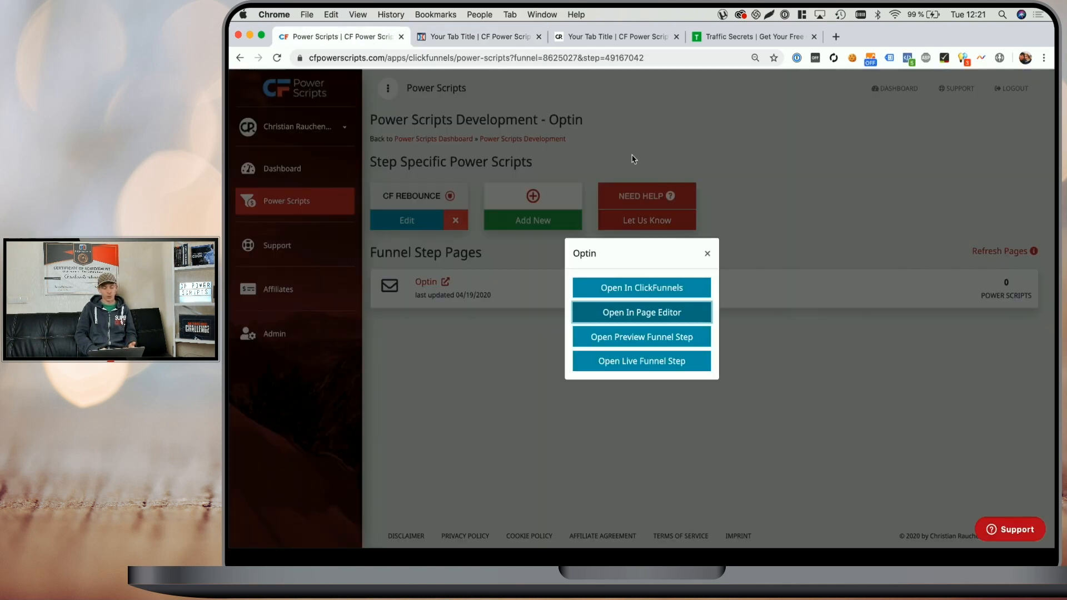
{"action": "left_click", "coordinate": [706, 253]}
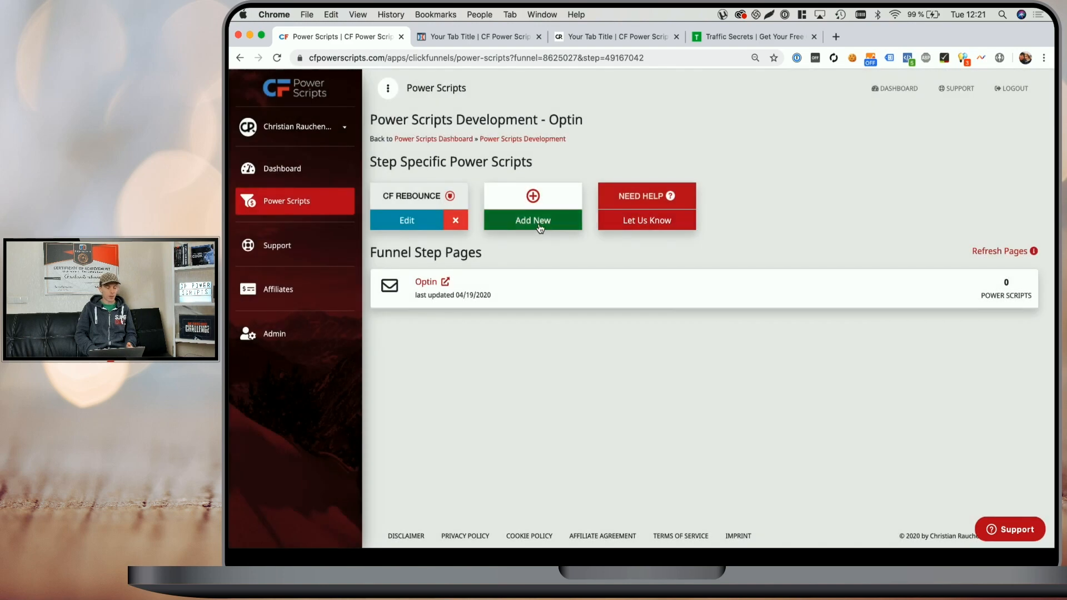
{"action": "left_click", "coordinate": [533, 220]}
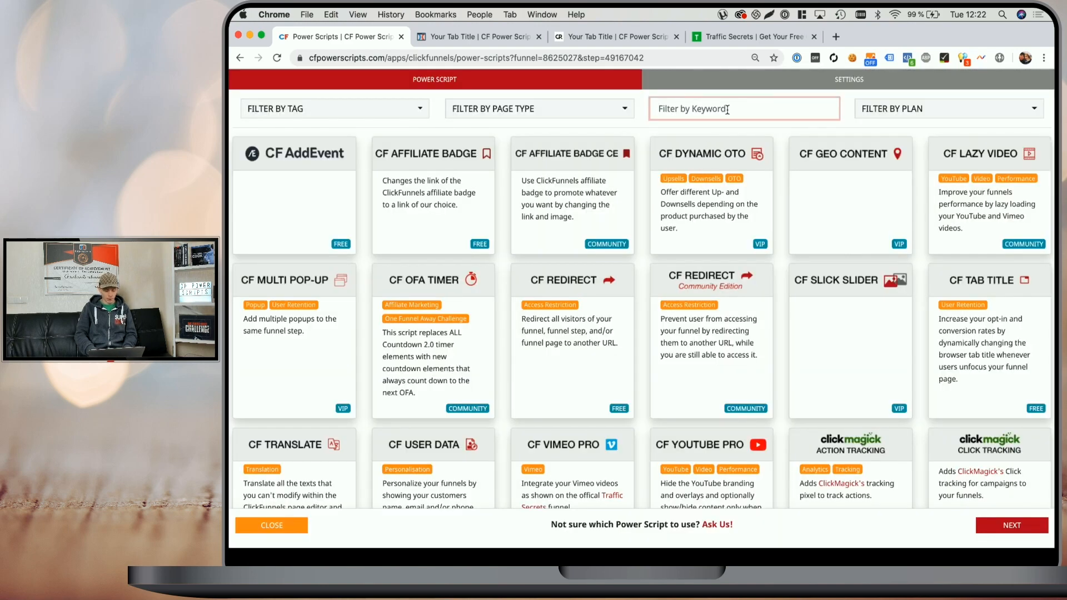
Step: Filter the script catalogue, then view the Traffic Secrets funnel page example
{"action": "left_click", "coordinate": [847, 79]}
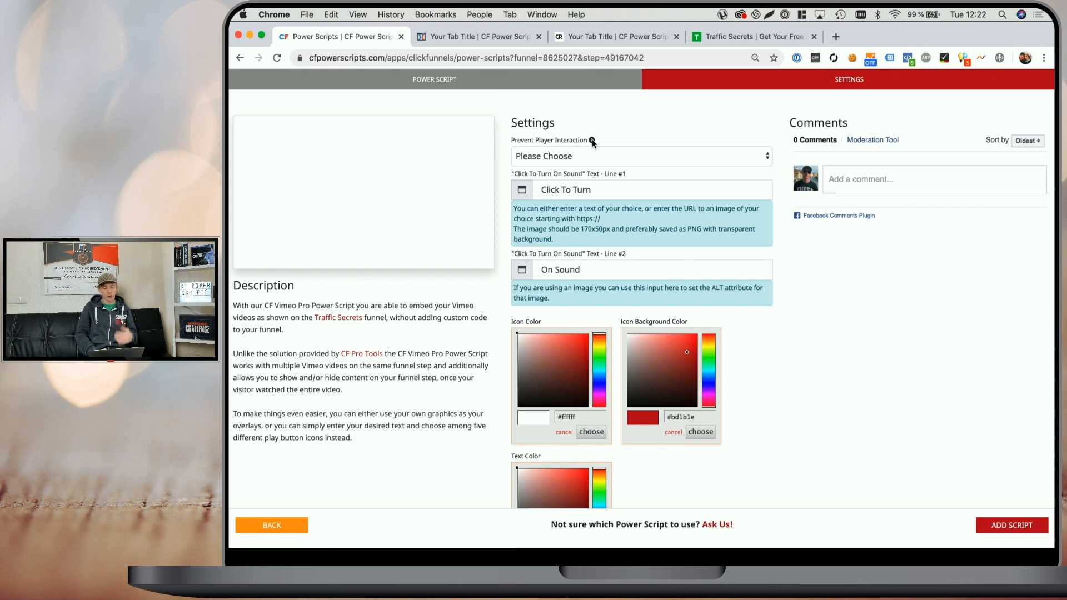
{"action": "mouse_move", "coordinate": [633, 146]}
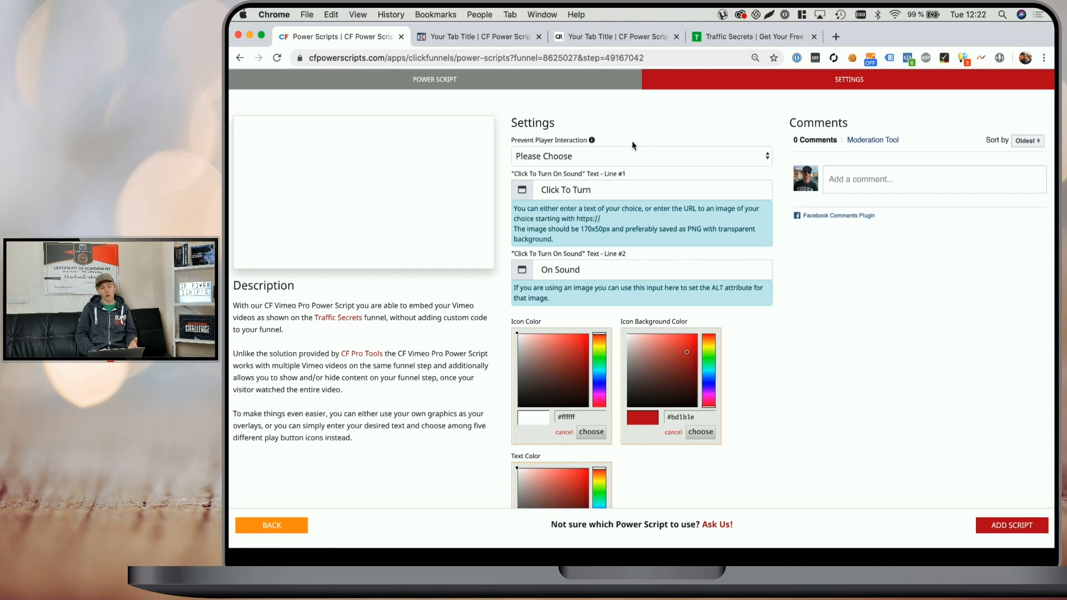
{"action": "left_click", "coordinate": [639, 156]}
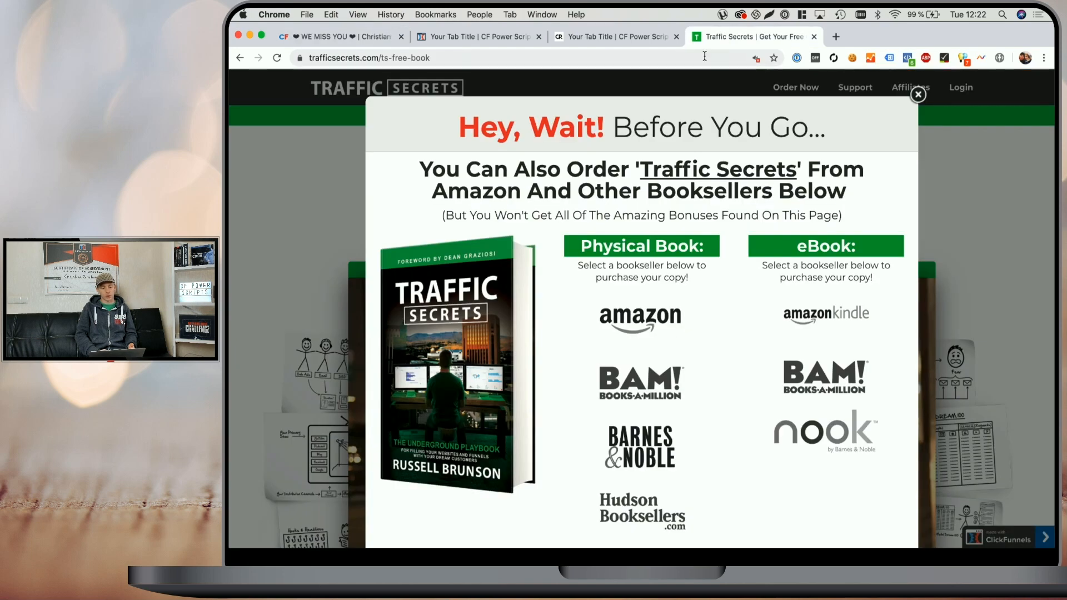
Step: Dismiss the exit popup, play the Traffic Secrets video near its end, and return to the Vimeo settings
{"action": "left_click", "coordinate": [917, 94]}
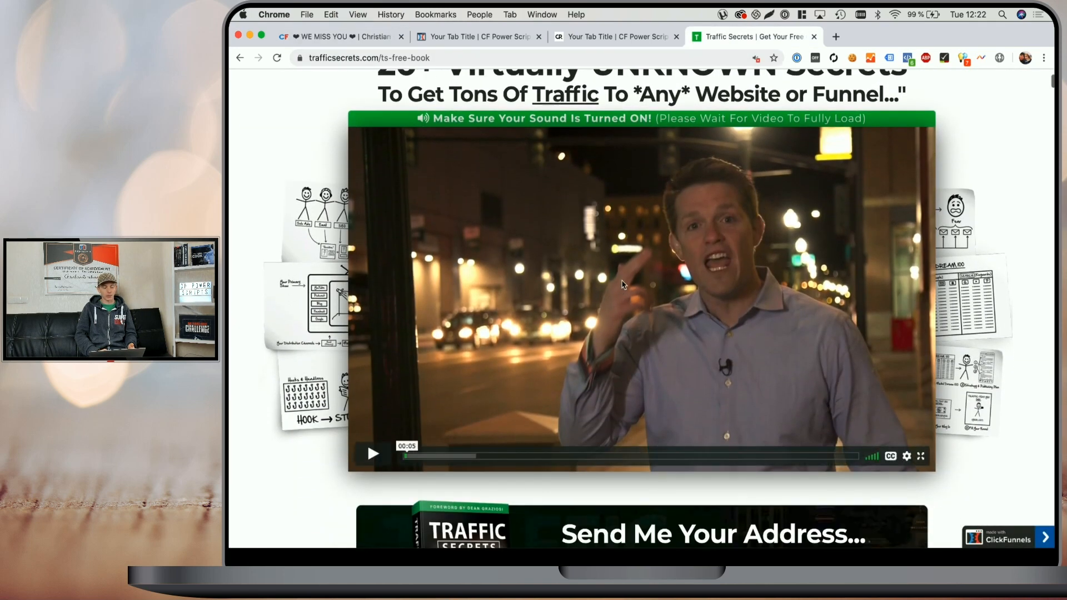
{"action": "left_click", "coordinate": [372, 454]}
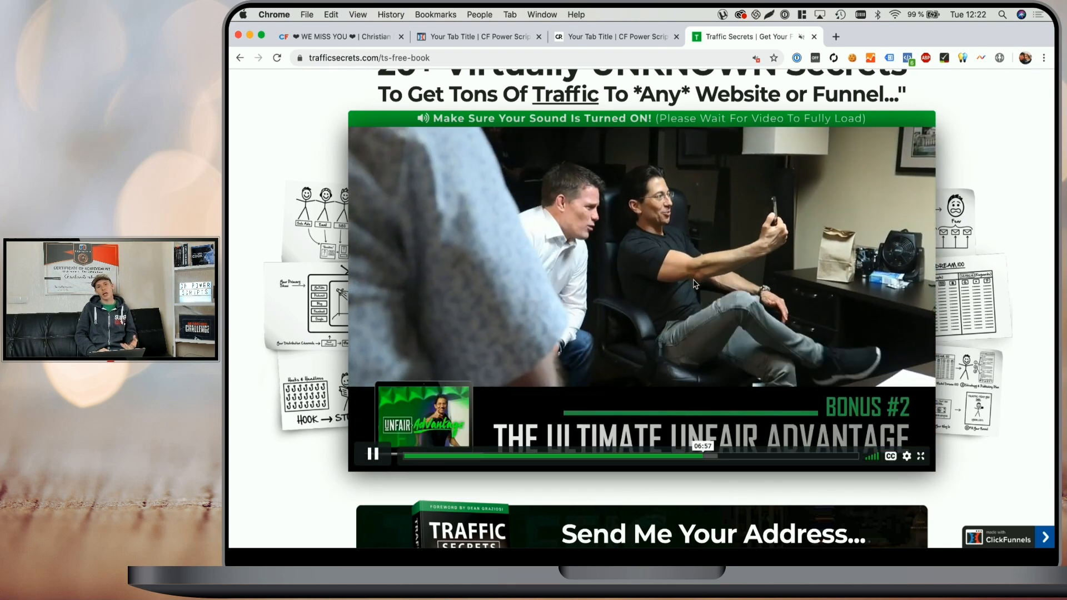
{"action": "left_click", "coordinate": [570, 456]}
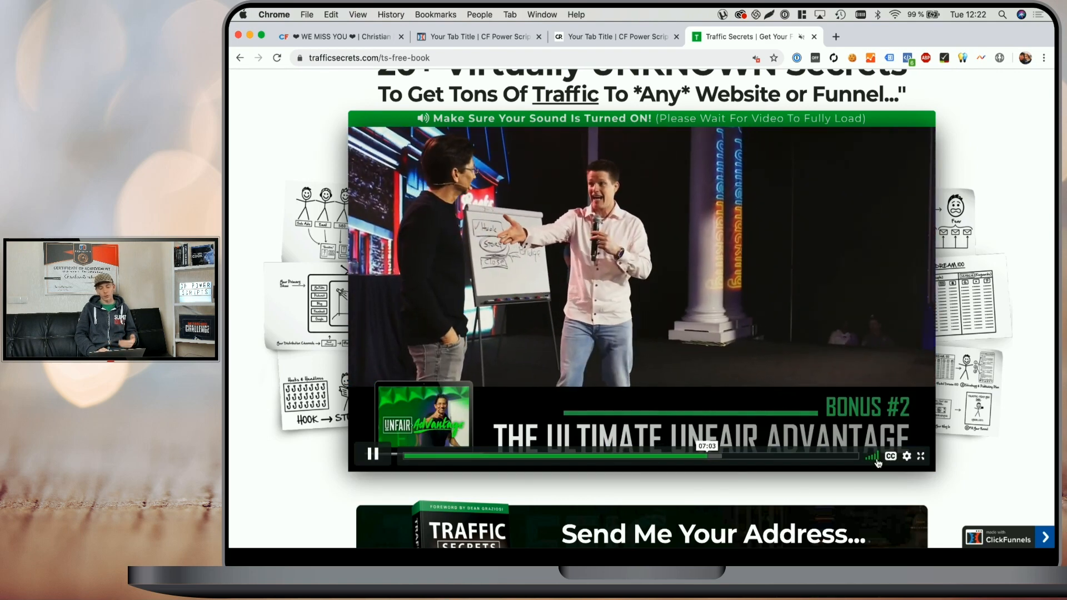
{"action": "mouse_move", "coordinate": [873, 456]}
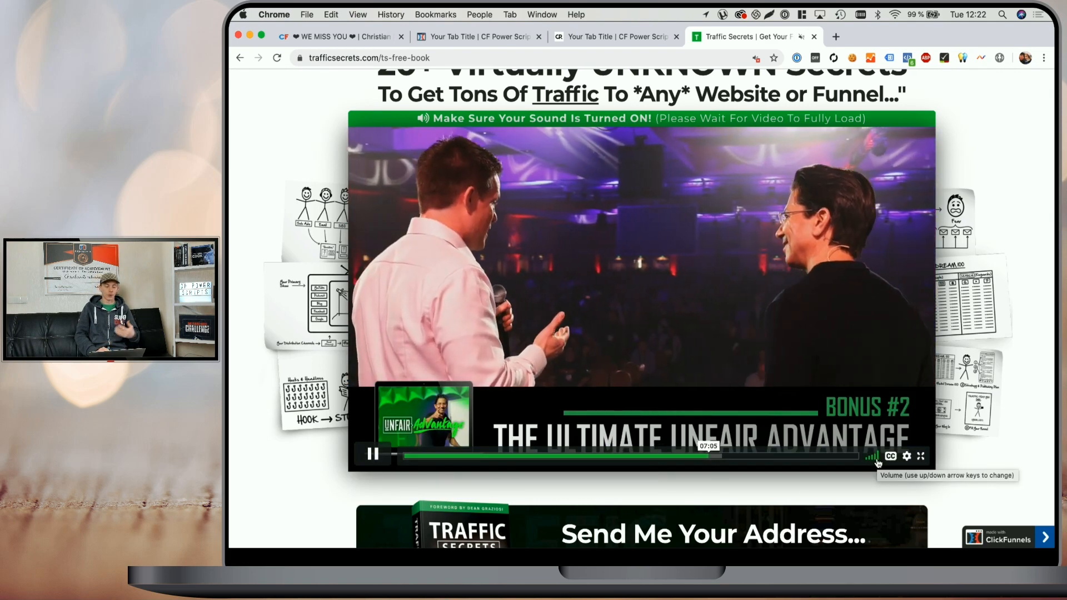
{"action": "left_click", "coordinate": [340, 36]}
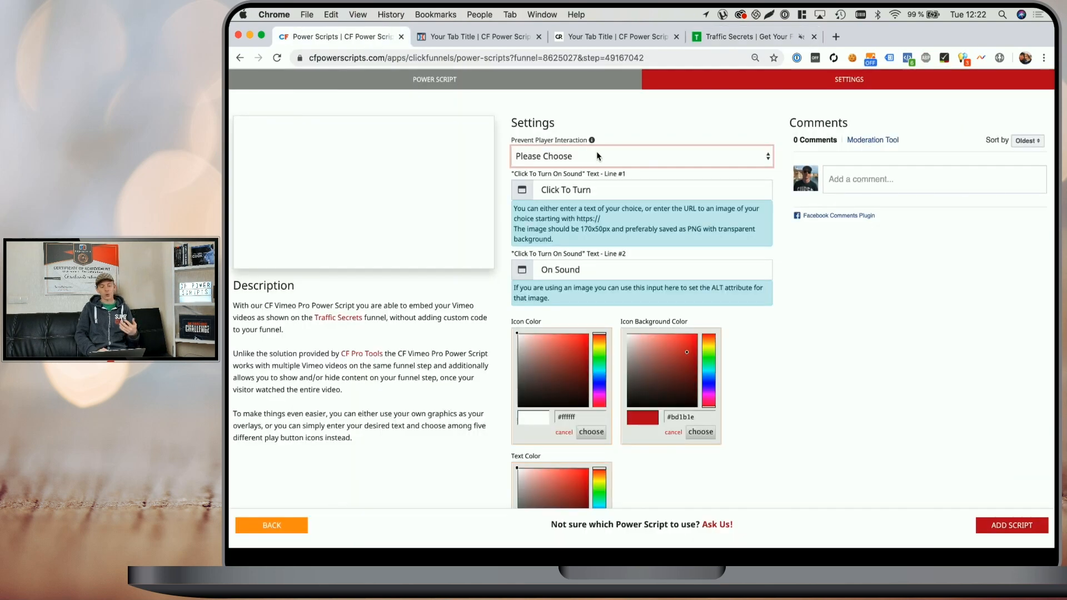
Step: Set Prevent Player Interaction to Yes and sound overlay text to 'Klick Hier Für' / 'Audio'
{"action": "left_click", "coordinate": [639, 155]}
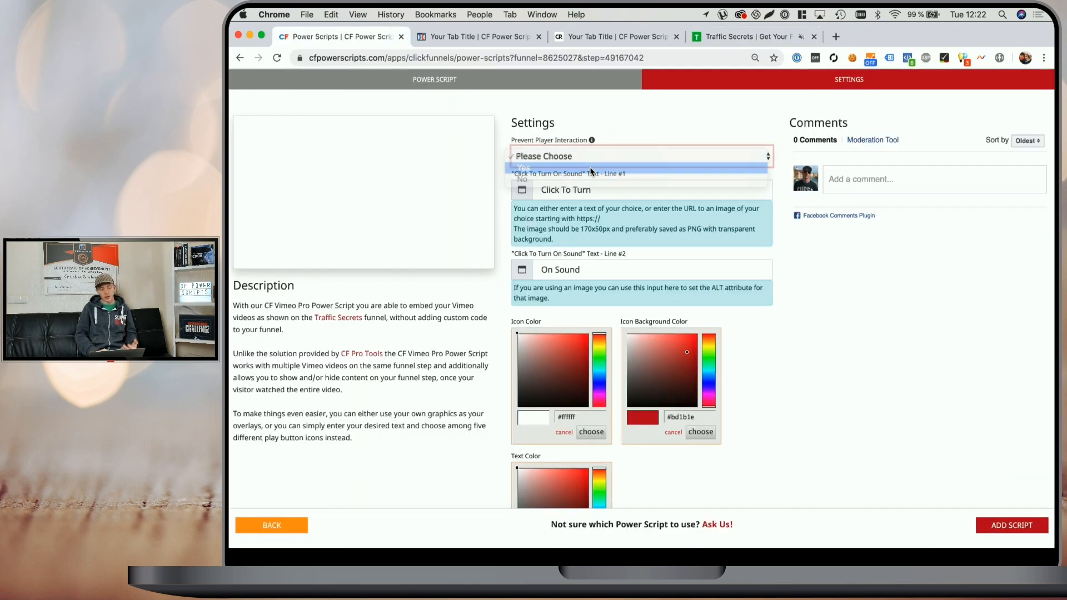
{"action": "left_click", "coordinate": [521, 167]}
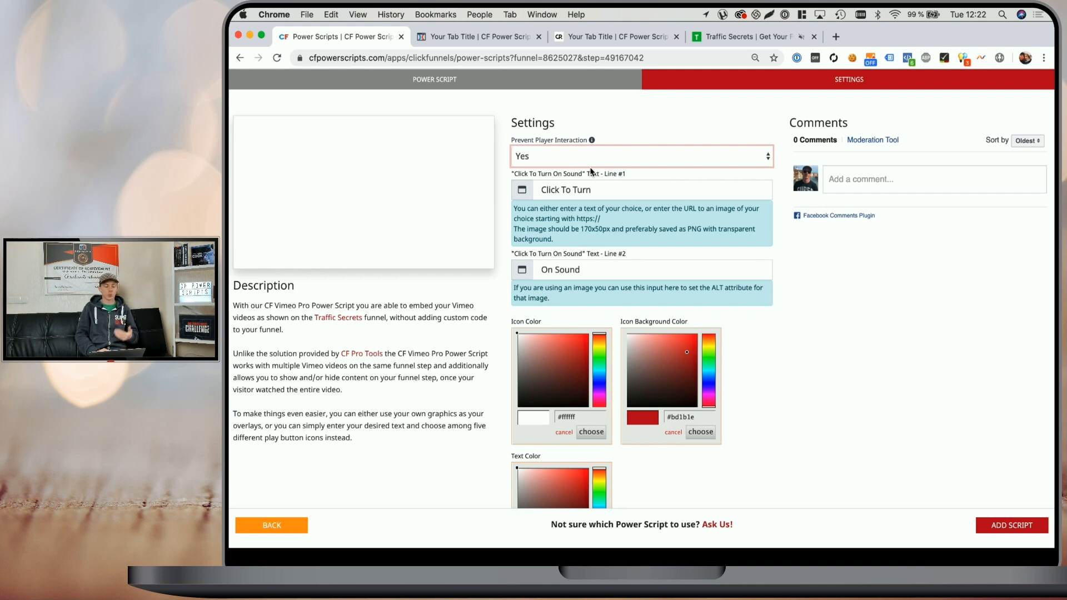
{"action": "mouse_move", "coordinate": [618, 173]}
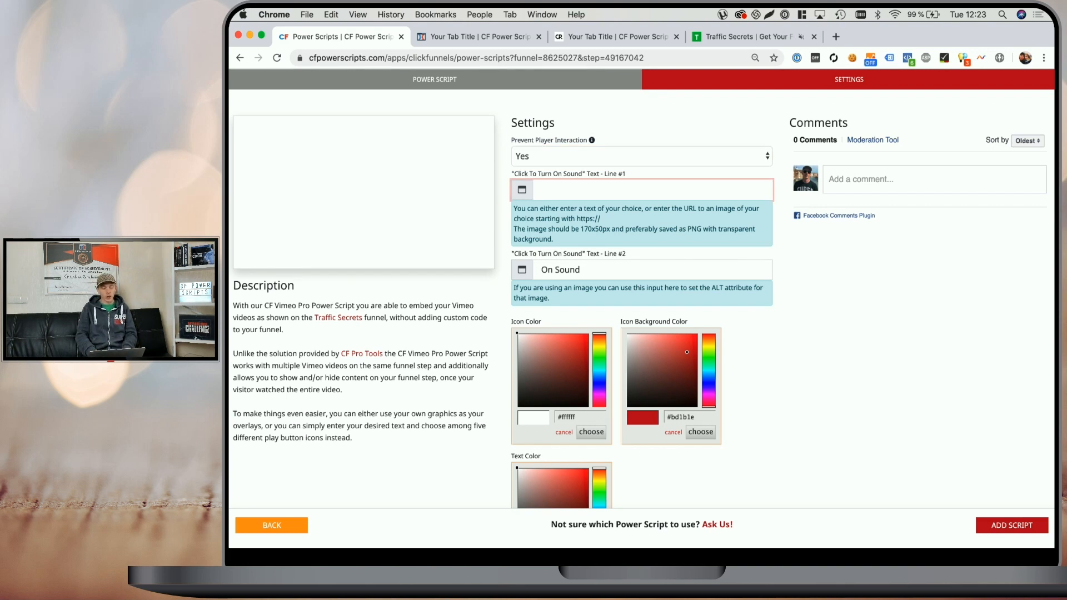
{"action": "type", "text": "Klick Hier Für"}
{"action": "left_click", "coordinate": [642, 270]}
{"action": "type", "text": "Audio"}
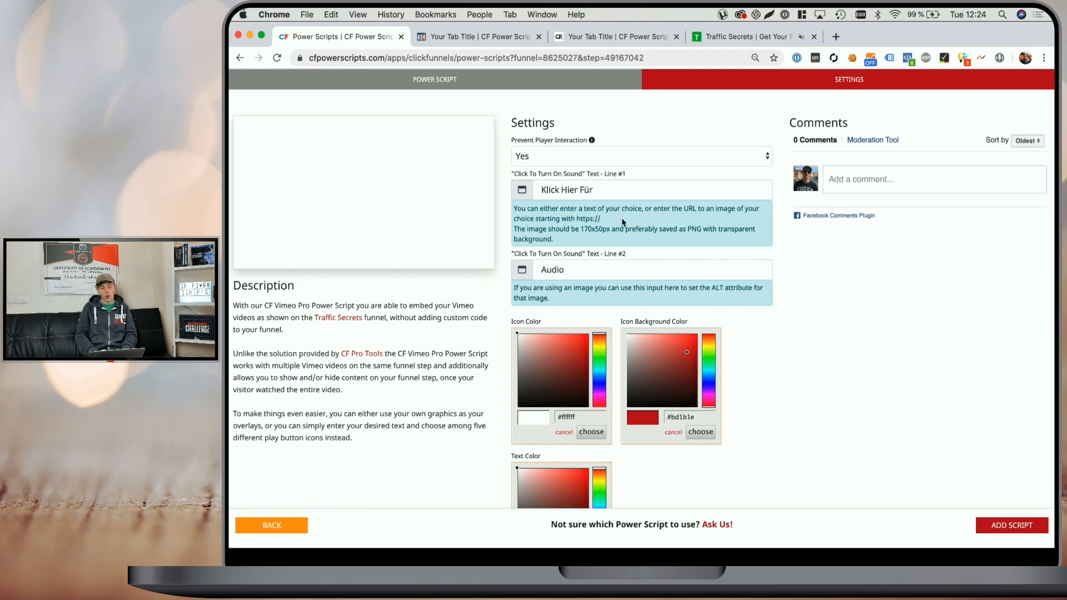
{"action": "left_click", "coordinate": [639, 189]}
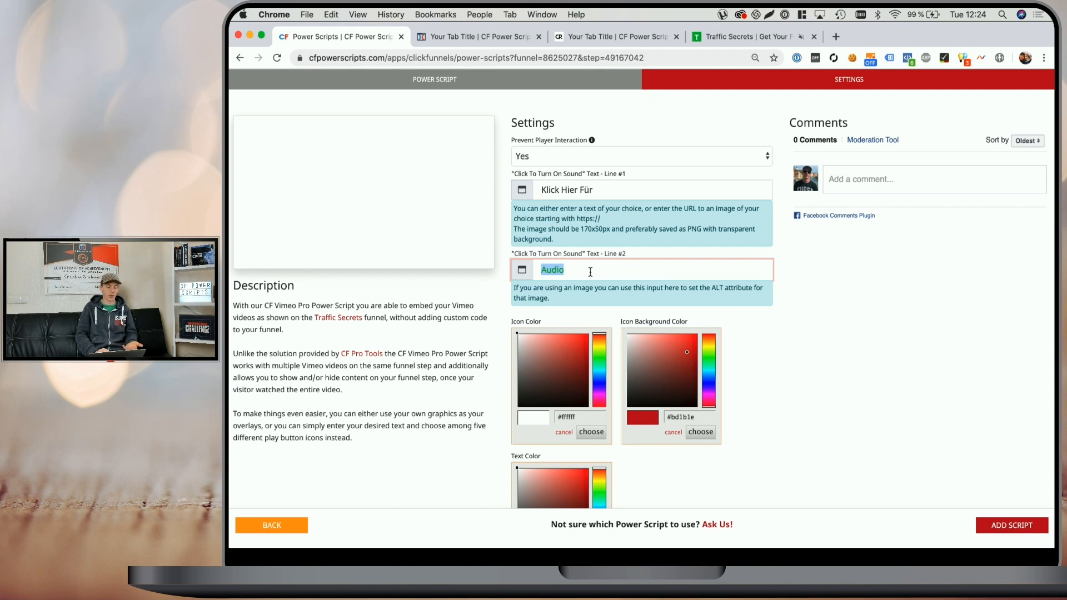
Step: Choose a play button icon for the sound overlay
{"action": "scroll", "scroll_direction": "down", "scroll_amount": 3}
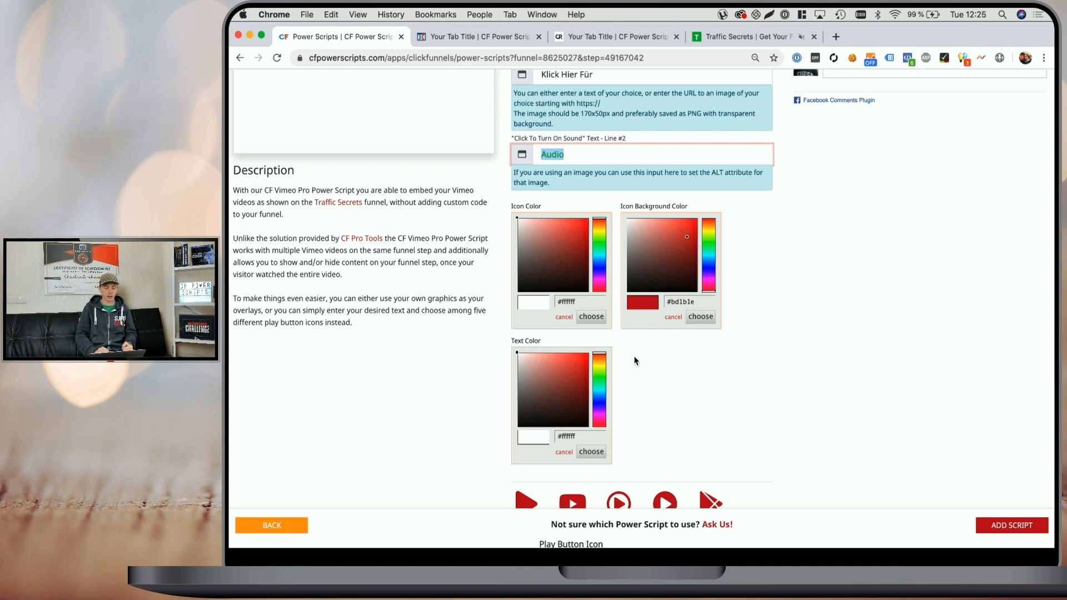
{"action": "scroll", "scroll_direction": "down", "scroll_amount": 3}
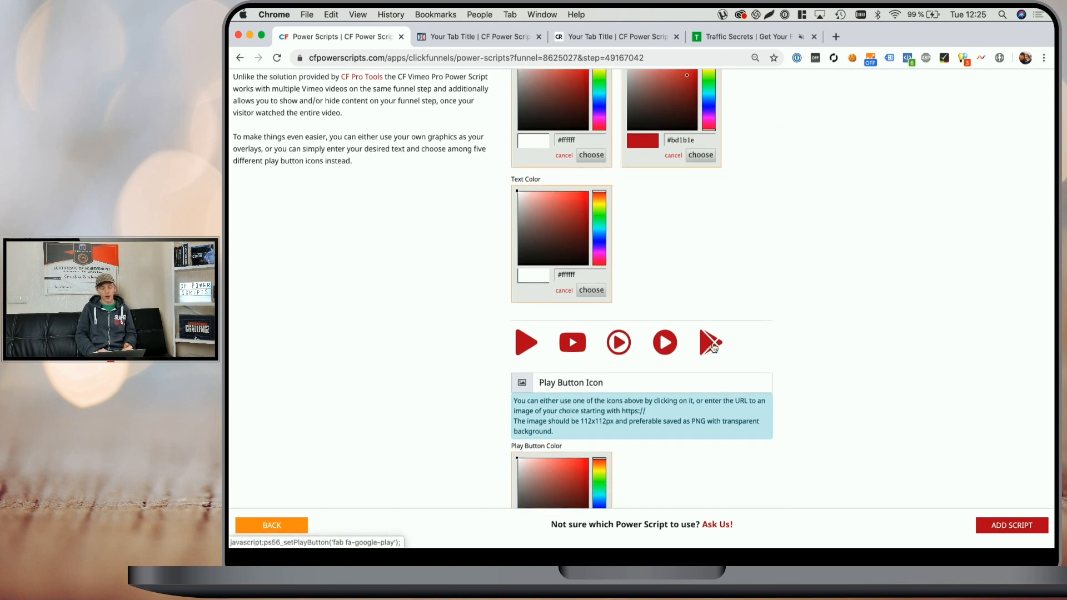
{"action": "left_click", "coordinate": [664, 343]}
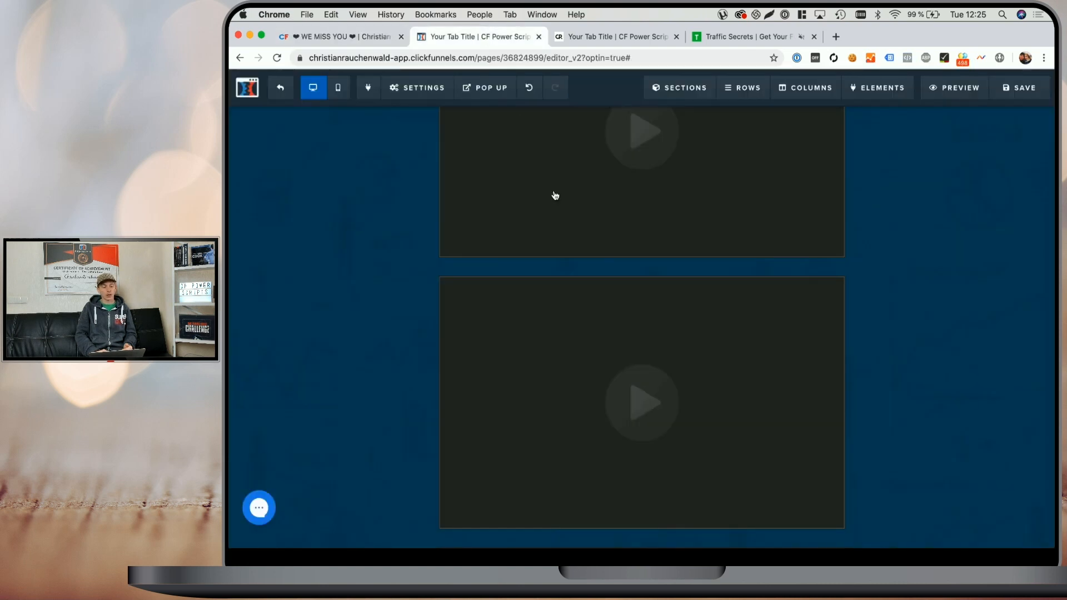
{"action": "scroll", "scroll_direction": "down", "scroll_amount": 3}
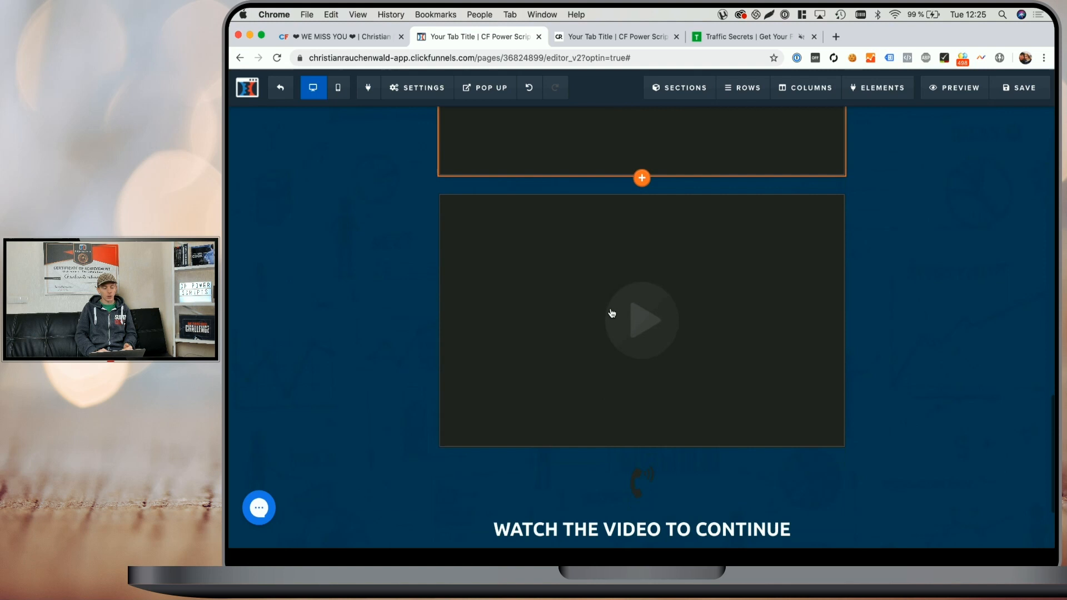
Step: Add an Icon element and try the address book and half-circle icons to reveal their names
{"action": "scroll", "scroll_direction": "down", "scroll_amount": 3}
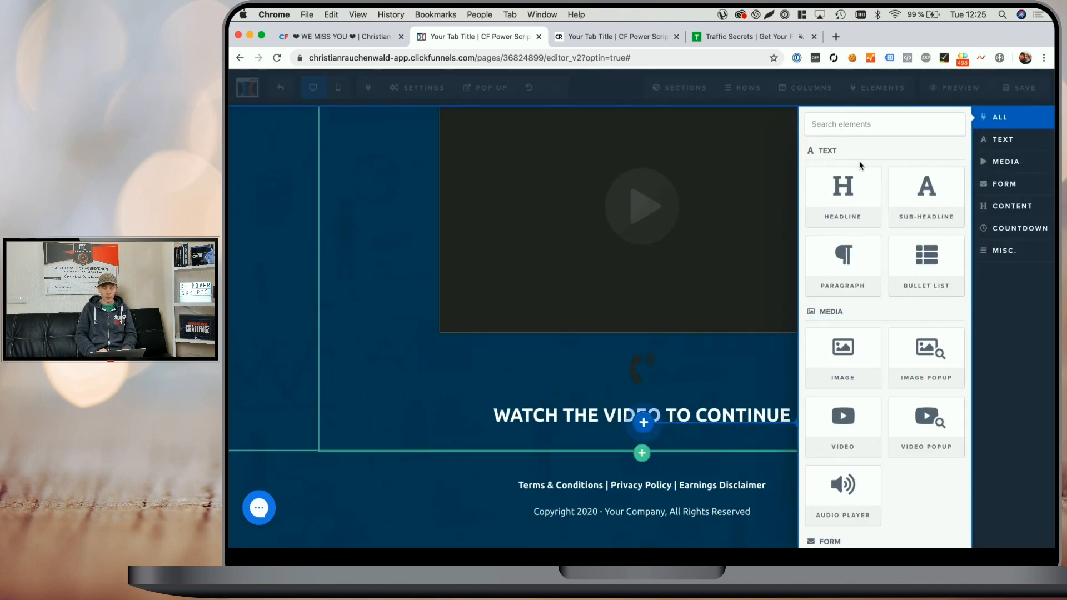
{"action": "type", "text": "icon"}
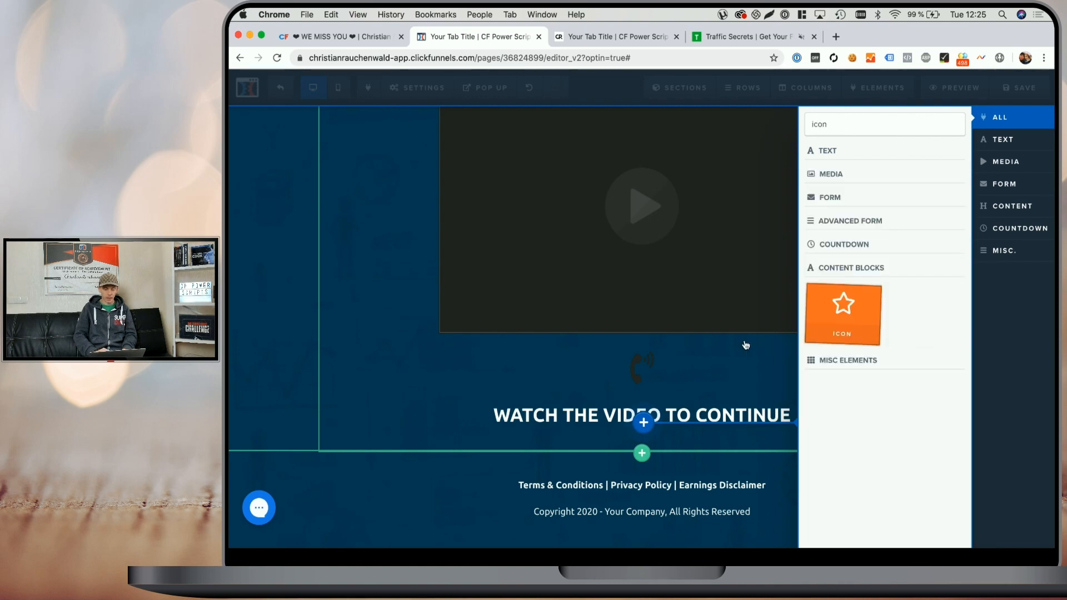
{"action": "left_click", "coordinate": [843, 314]}
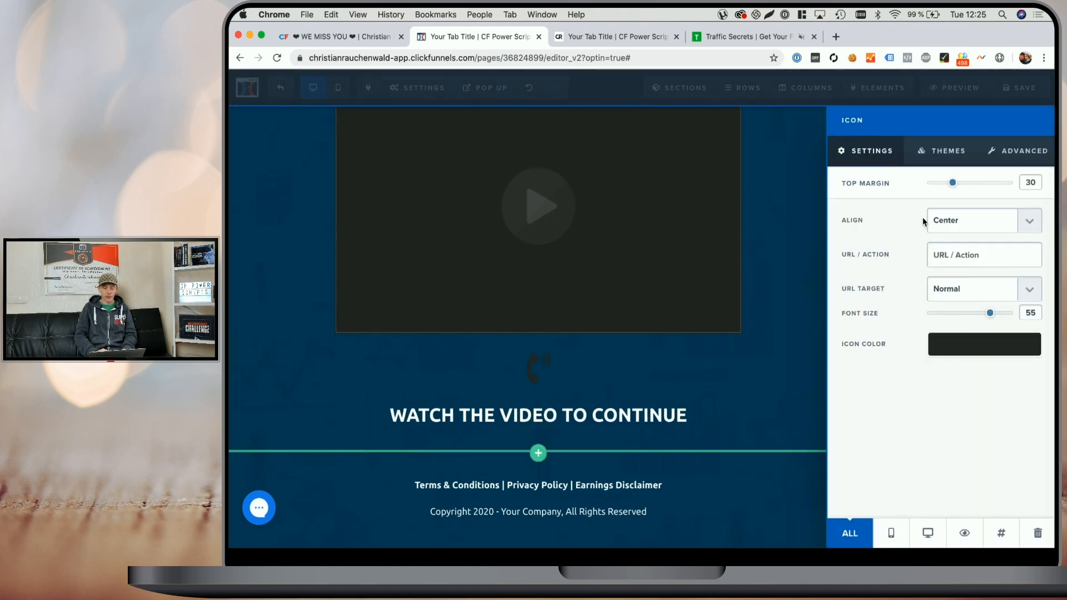
{"action": "left_click", "coordinate": [1018, 151]}
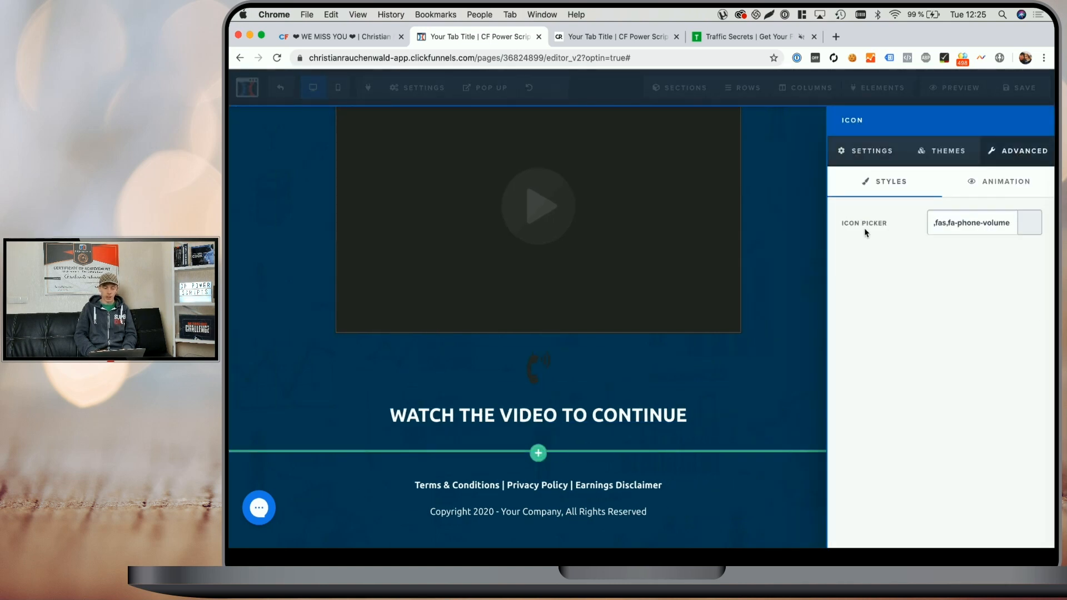
{"action": "left_click", "coordinate": [982, 223]}
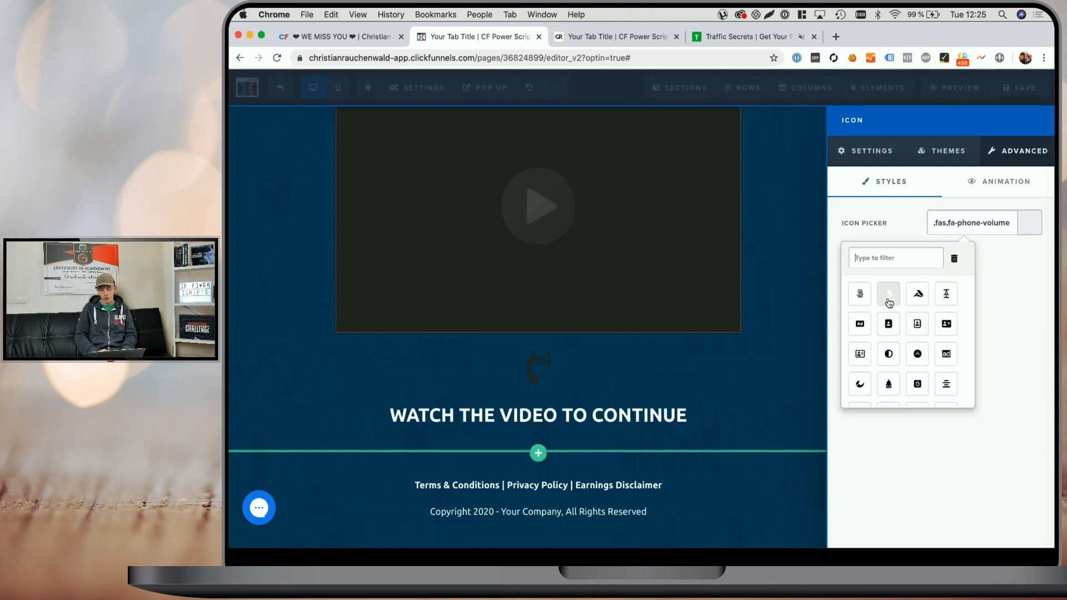
{"action": "left_click", "coordinate": [887, 324]}
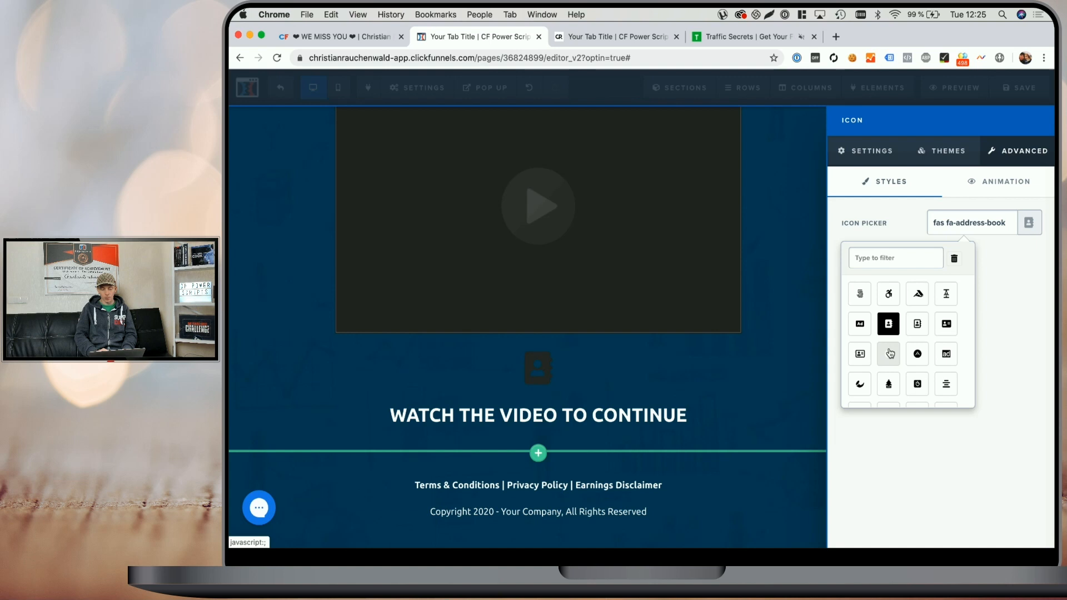
{"action": "left_click", "coordinate": [887, 353]}
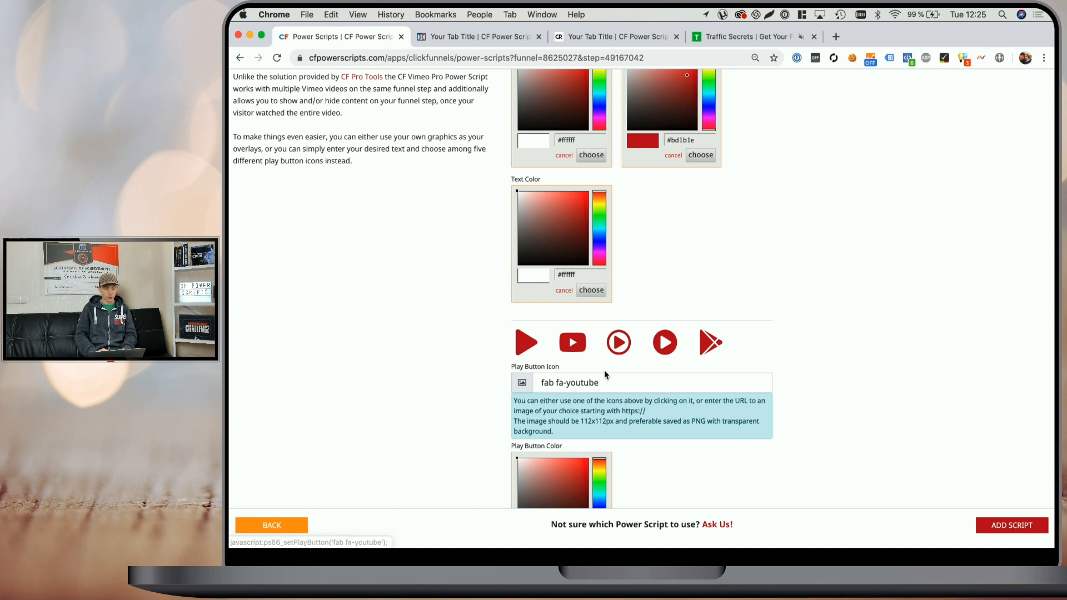
Step: Set the play button icon to 'fas fa-adjust' and add the Vimeo Pro script
{"action": "type", "text": "fas fa-adjust"}
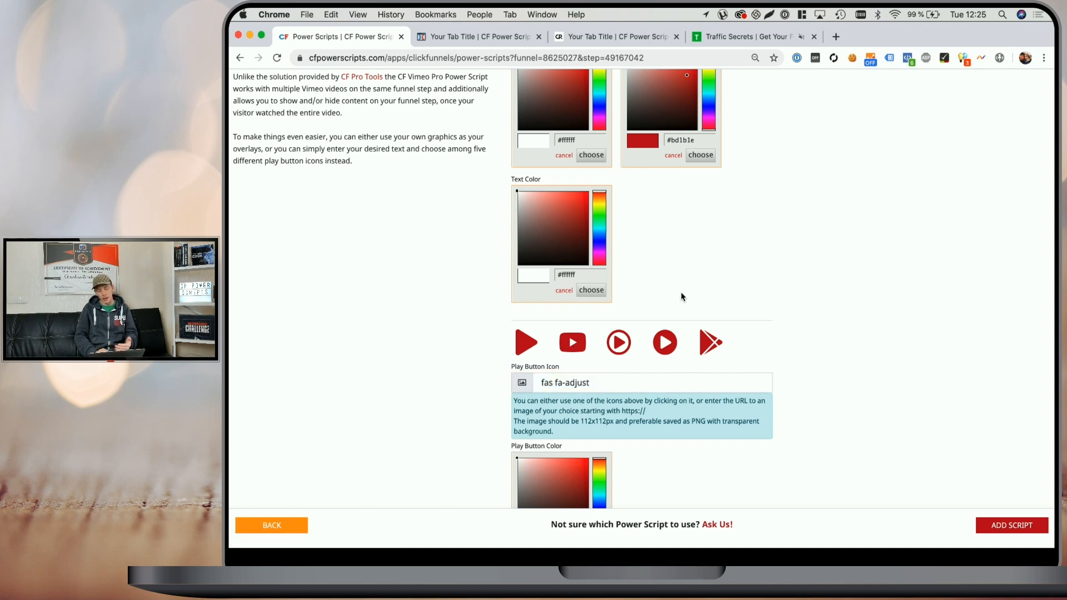
{"action": "scroll", "scroll_direction": "down", "scroll_amount": 3}
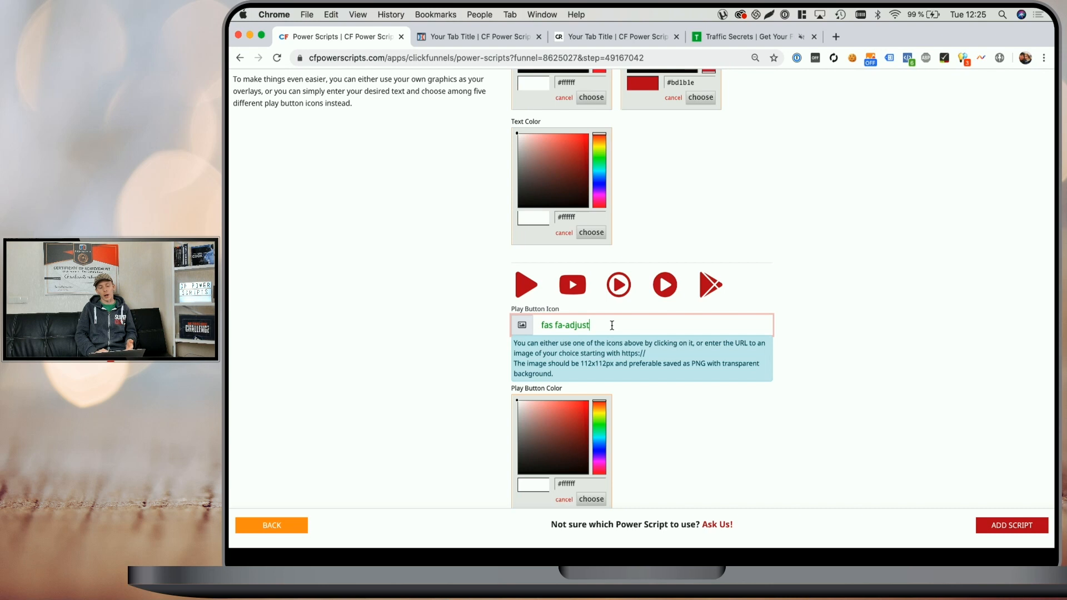
{"action": "scroll", "scroll_direction": "down", "scroll_amount": 3}
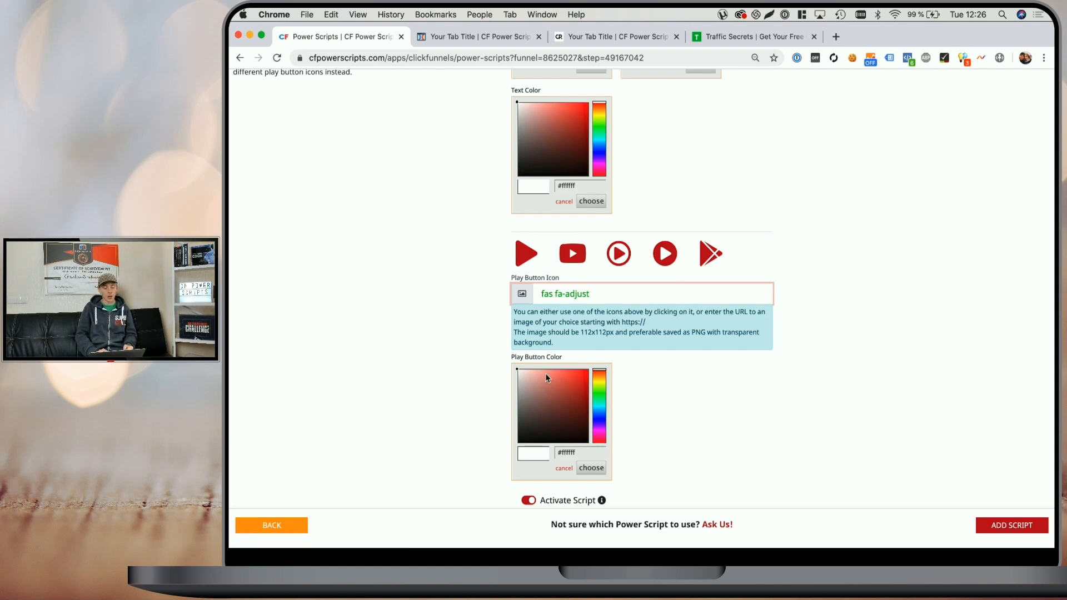
{"action": "mouse_move", "coordinate": [701, 418]}
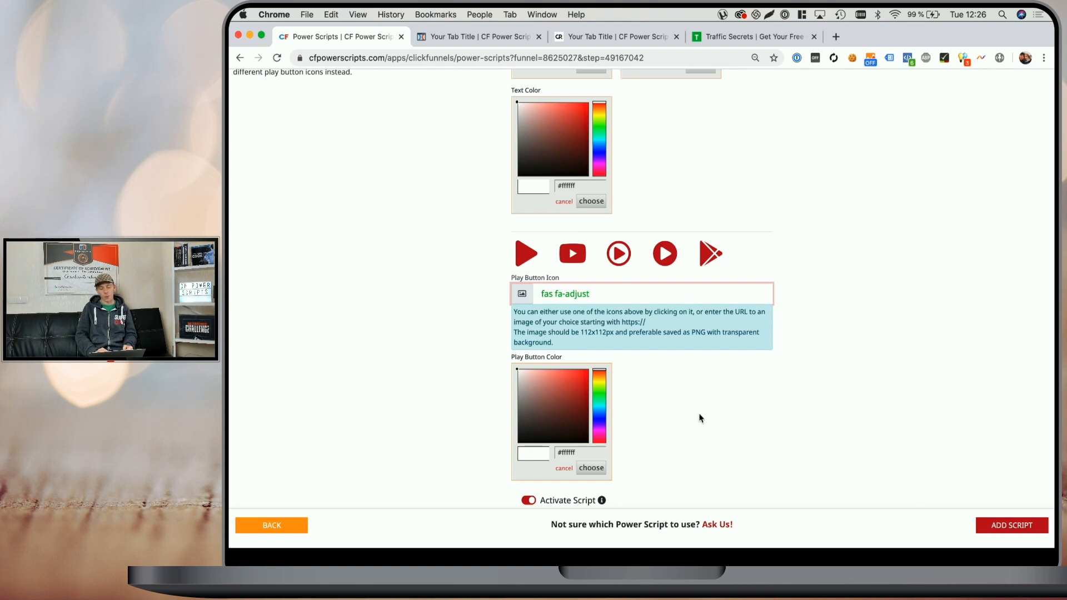
{"action": "mouse_move", "coordinate": [794, 427]}
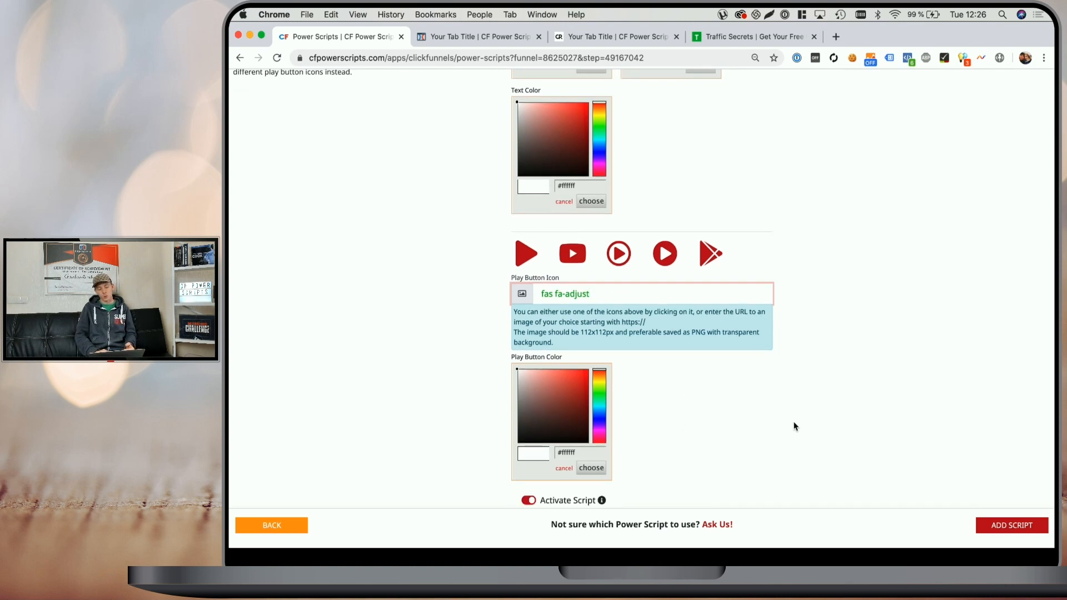
{"action": "left_click", "coordinate": [1011, 524]}
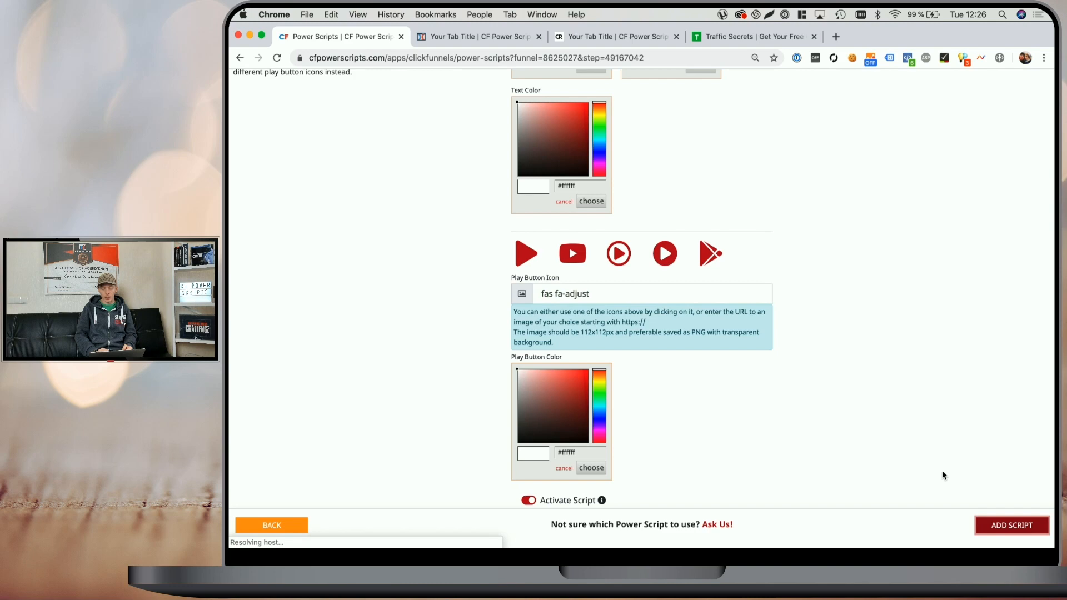
{"action": "left_click", "coordinate": [1011, 524]}
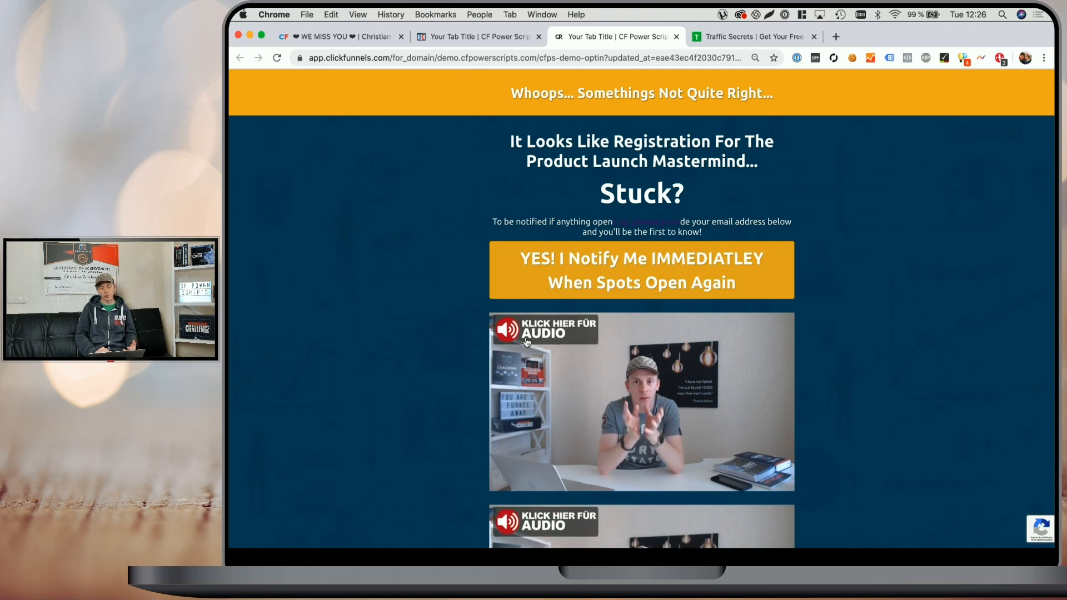
Step: Start the second Vimeo video on the opt-in preview and scroll through the page
{"action": "scroll", "scroll_direction": "down", "scroll_amount": 3}
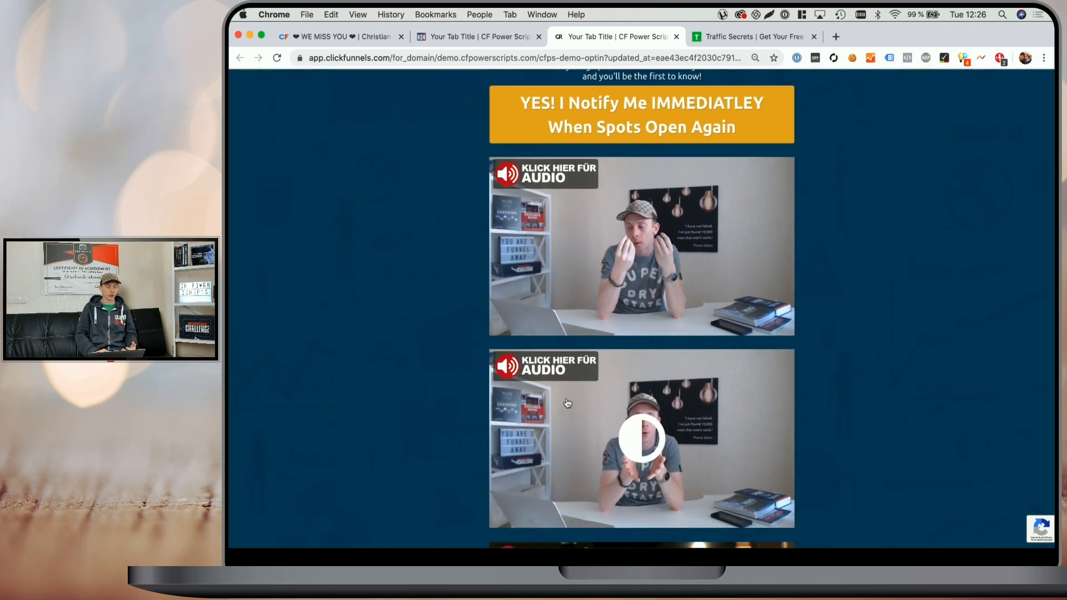
{"action": "scroll", "scroll_direction": "down", "scroll_amount": 3}
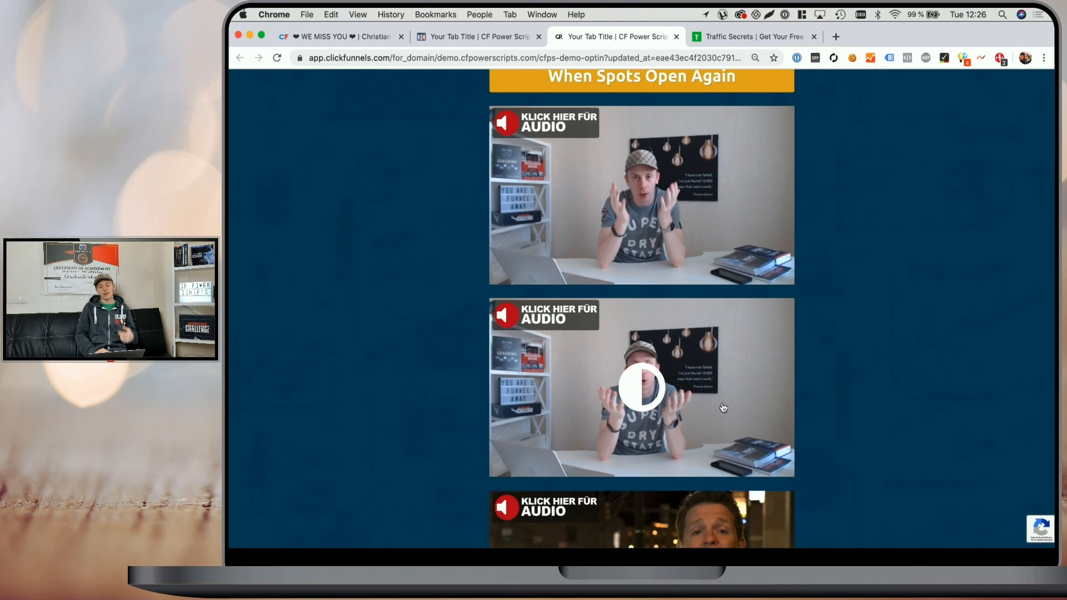
{"action": "left_click", "coordinate": [640, 387]}
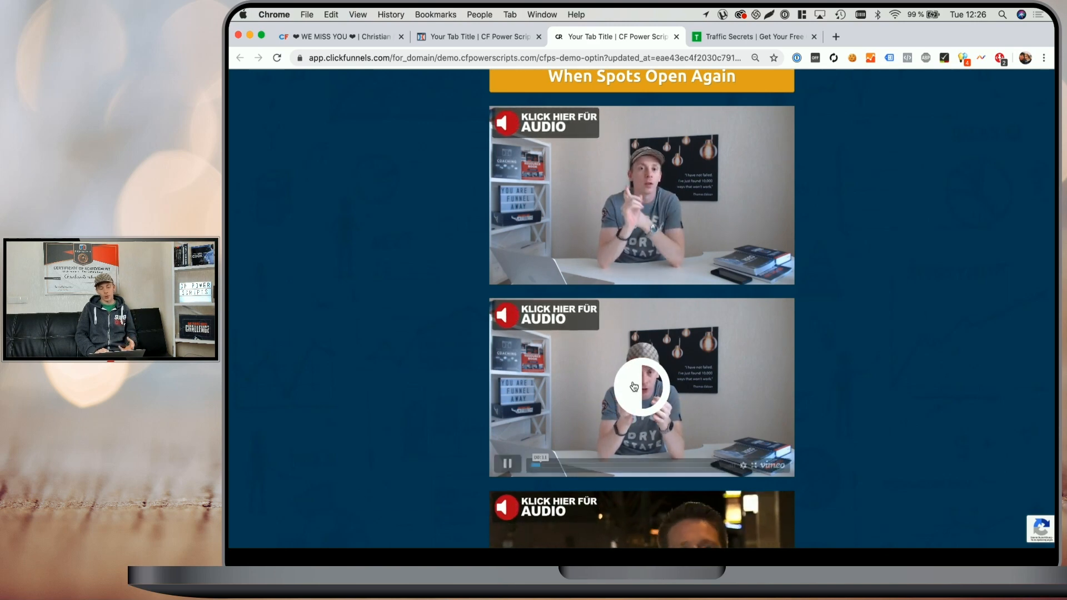
{"action": "scroll", "scroll_direction": "down", "scroll_amount": 3}
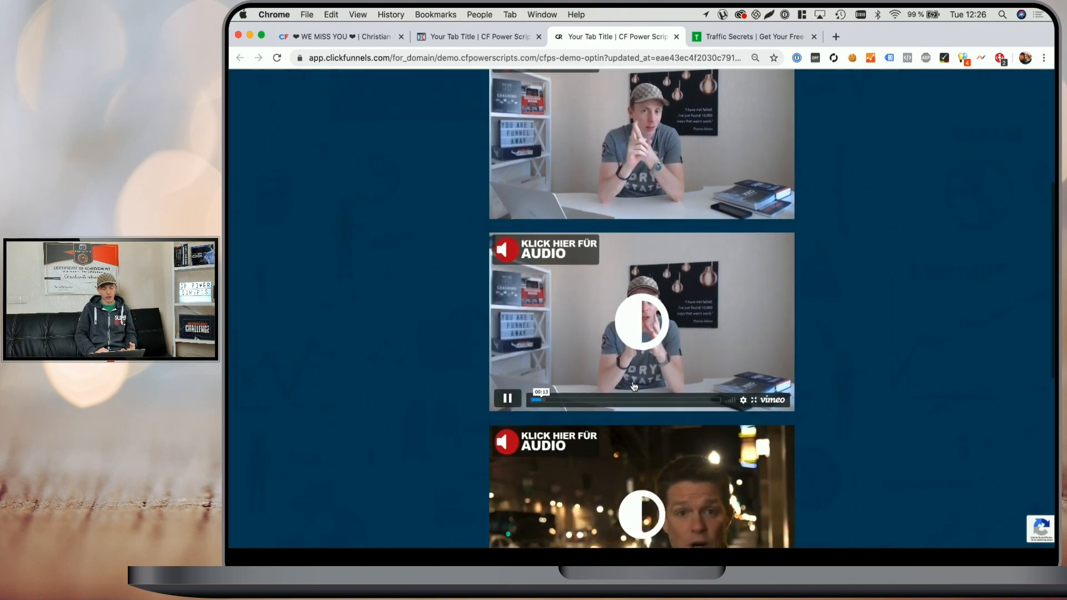
{"action": "scroll", "scroll_direction": "down", "scroll_amount": 3}
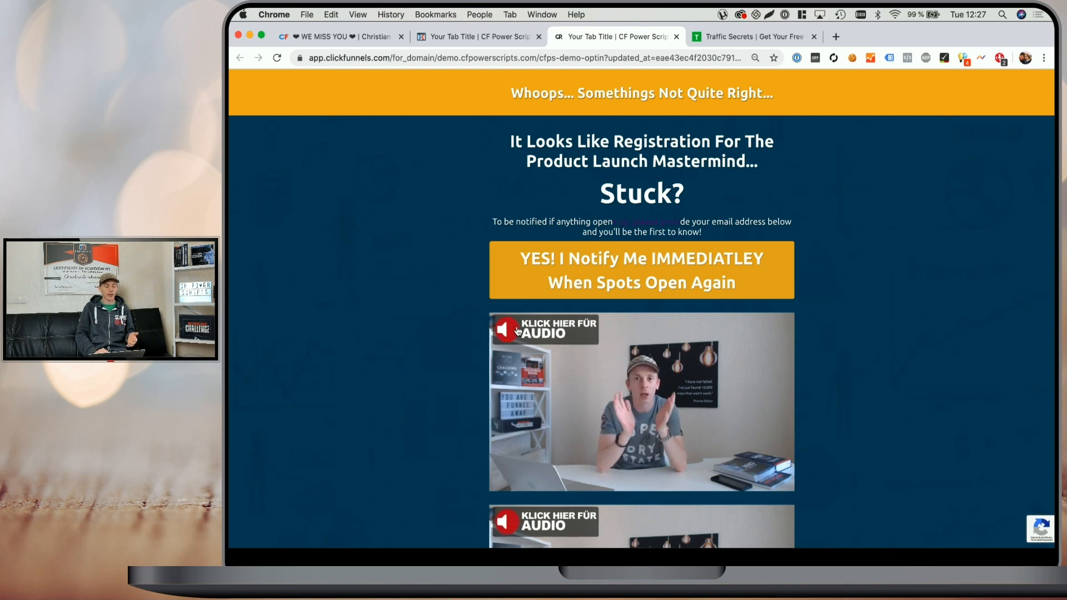
{"action": "mouse_move", "coordinate": [448, 222]}
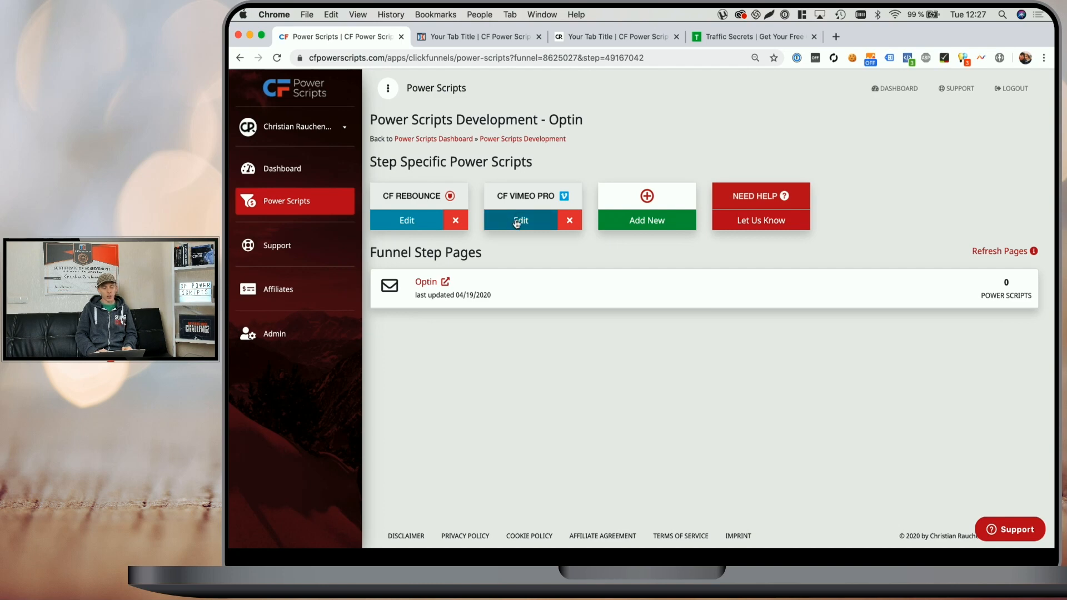
Step: Give CF Vimeo Pro icon color #1be318, background #000000, text #0b468e, and save
{"action": "left_click", "coordinate": [520, 220]}
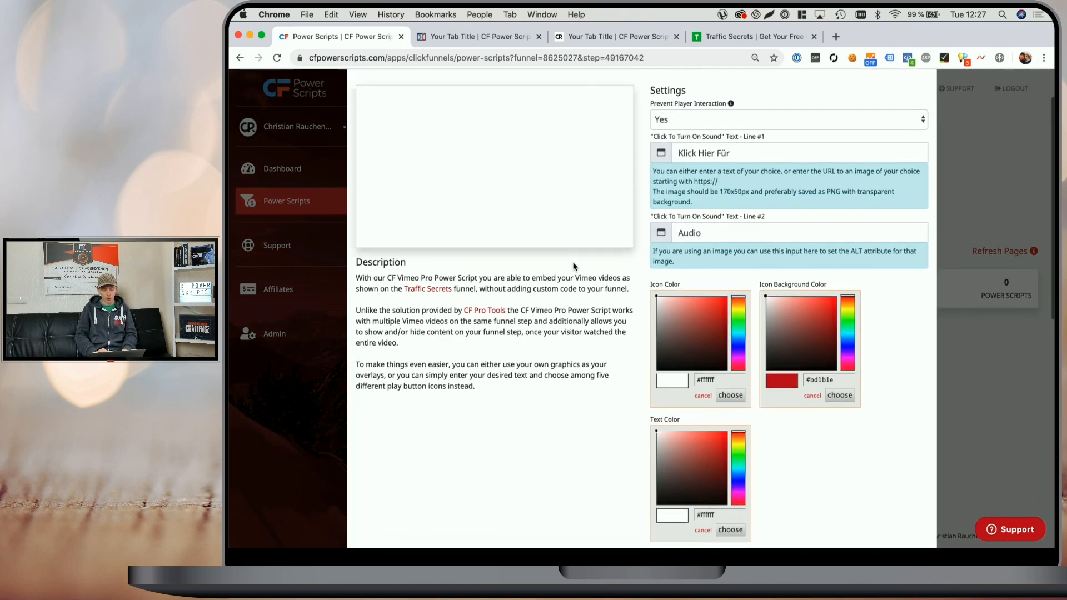
{"action": "scroll", "scroll_direction": "down", "scroll_amount": 3}
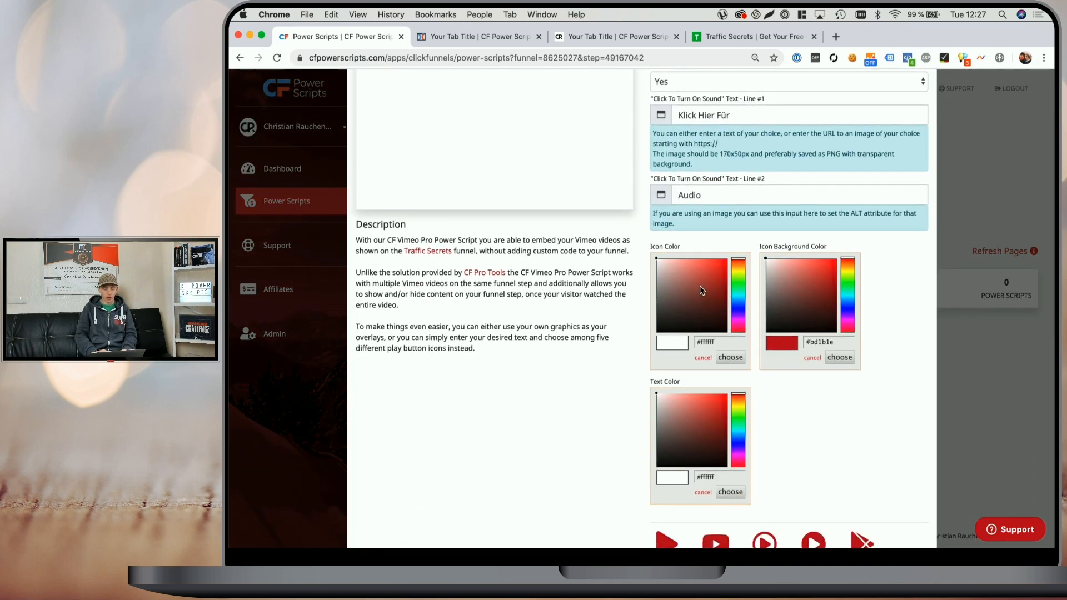
{"action": "left_click", "coordinate": [677, 285]}
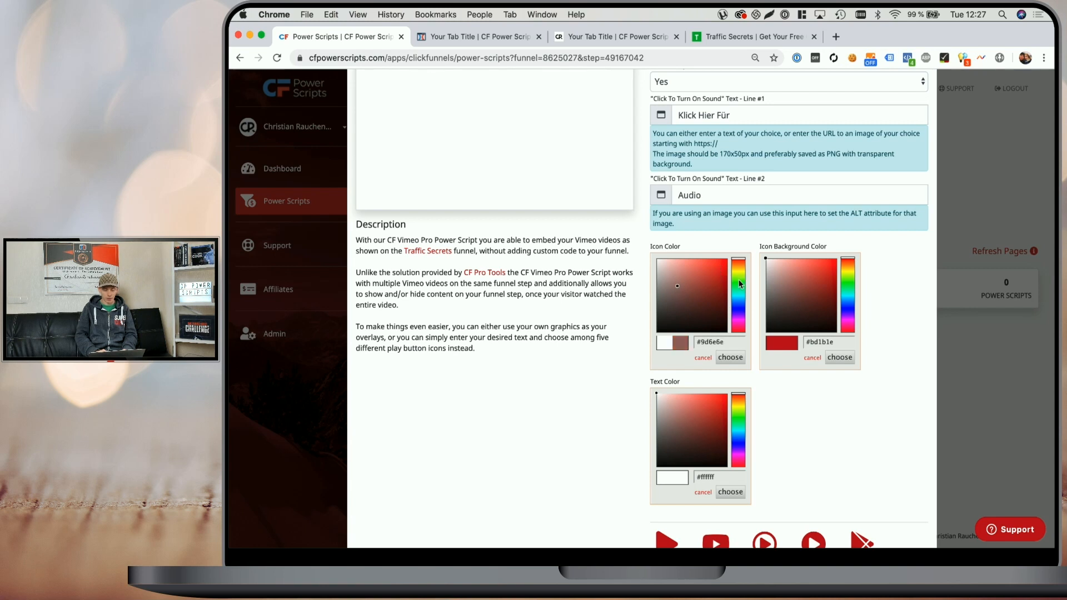
{"action": "left_click", "coordinate": [717, 265]}
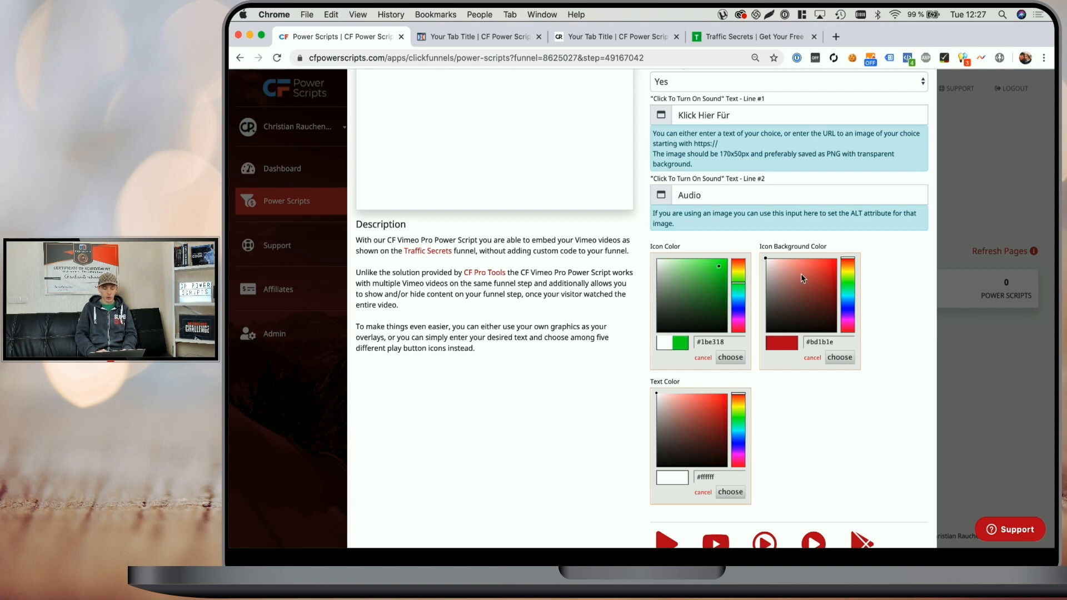
{"action": "left_click", "coordinate": [766, 257]}
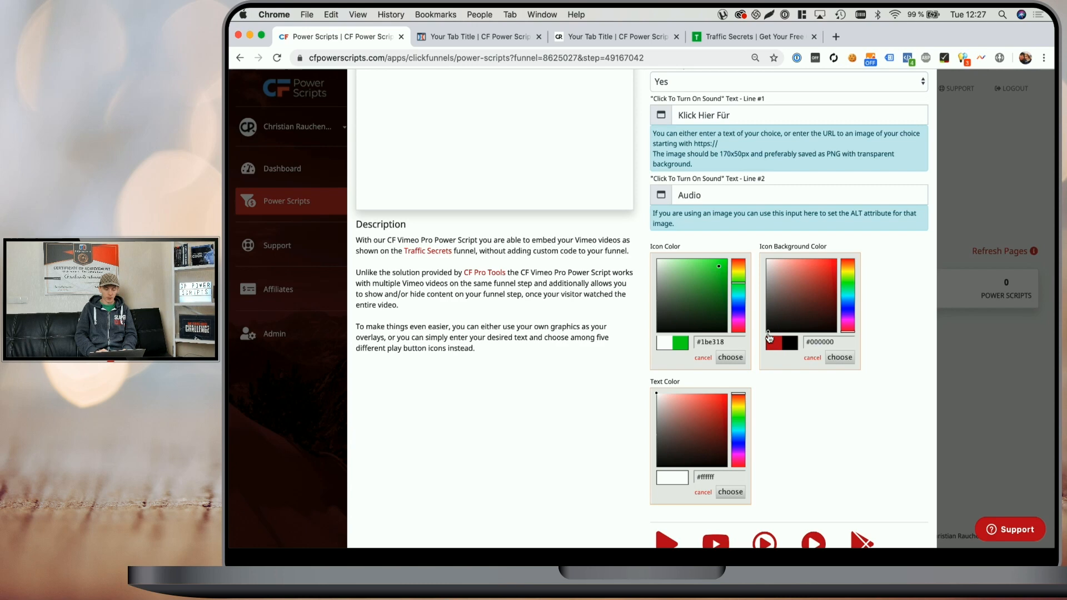
{"action": "scroll", "scroll_direction": "down", "scroll_amount": 3}
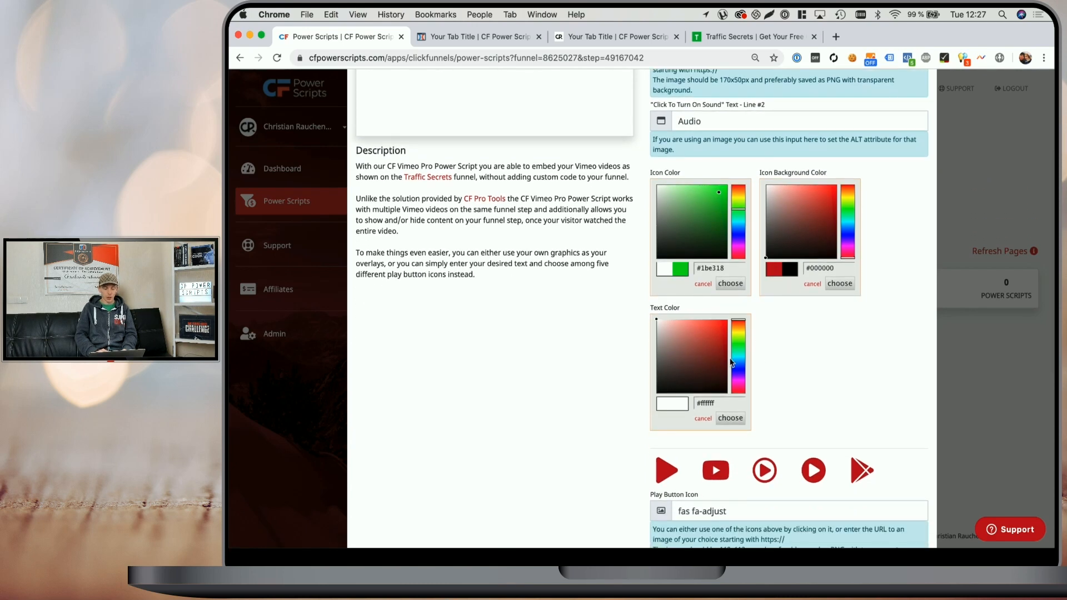
{"action": "left_click", "coordinate": [692, 342]}
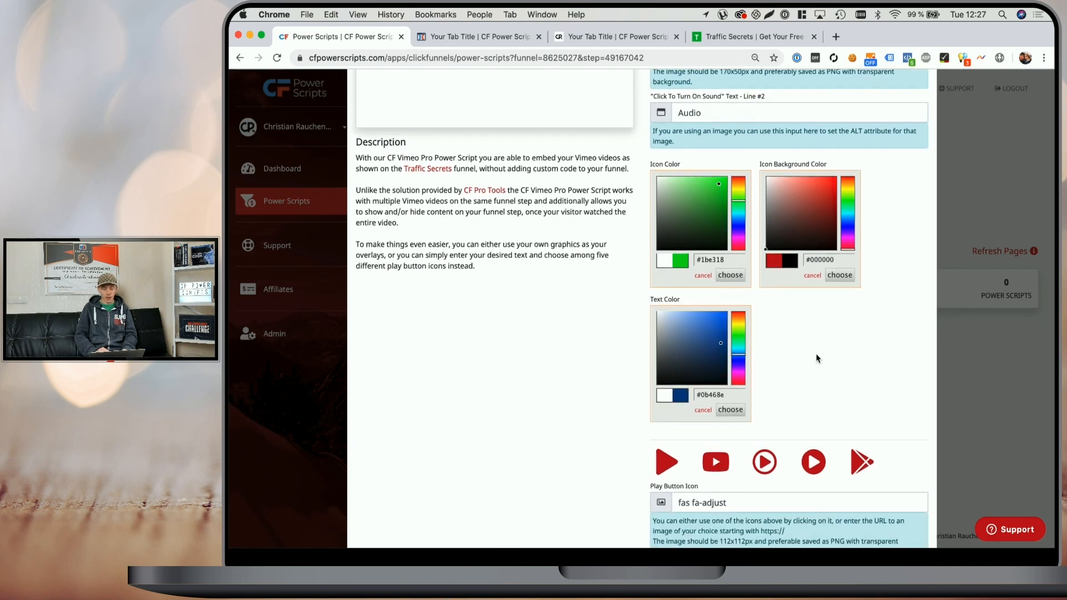
{"action": "scroll", "scroll_direction": "down", "scroll_amount": 3}
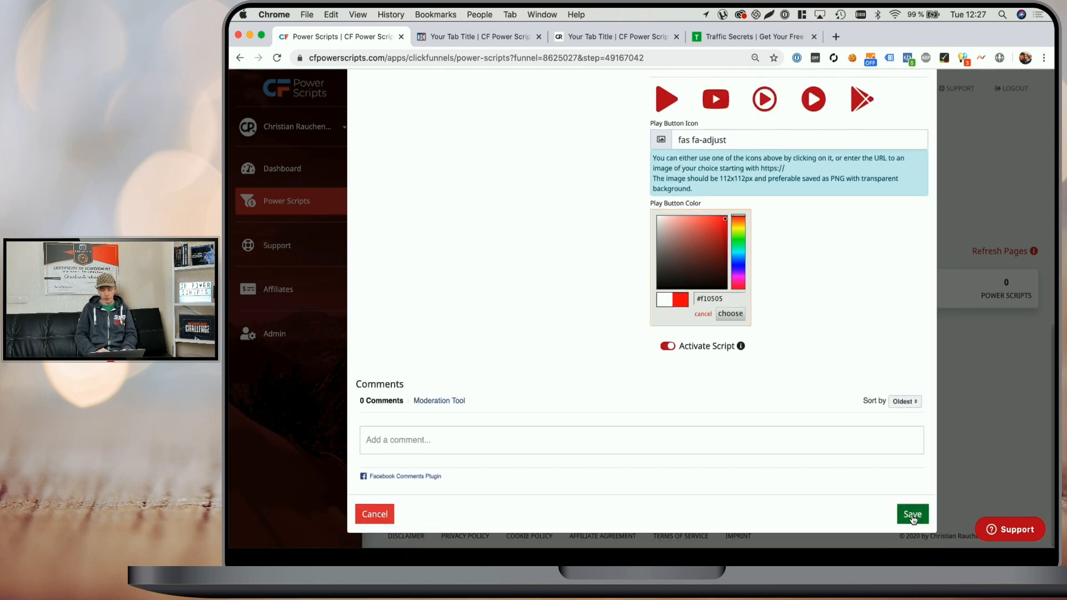
{"action": "left_click", "coordinate": [911, 513]}
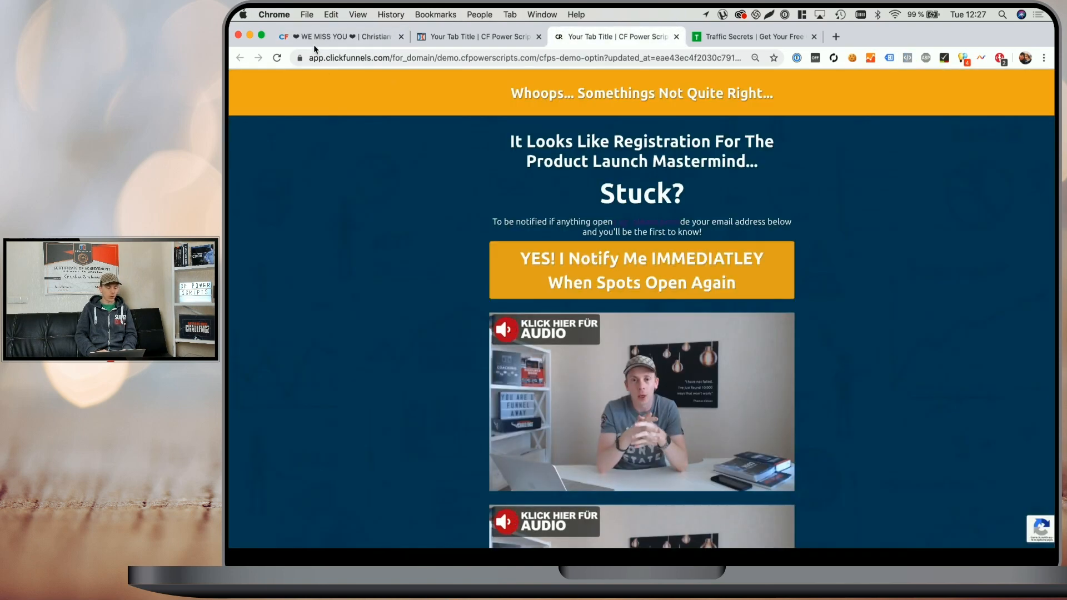
Step: Reload the opt-in preview and scroll to view the recolored sound overlays
{"action": "left_click", "coordinate": [640, 401]}
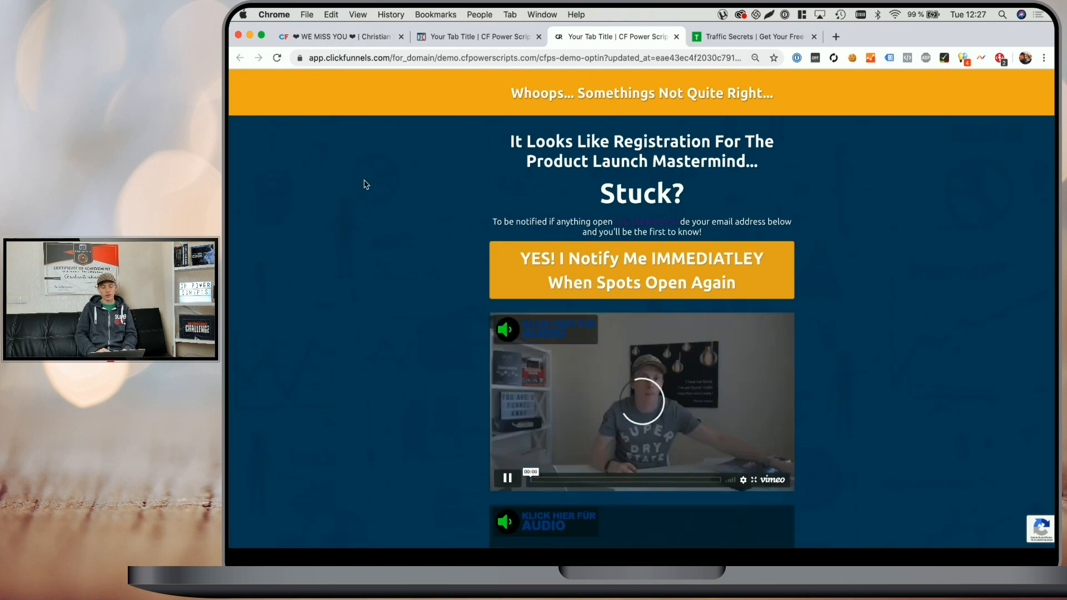
{"action": "scroll", "scroll_direction": "down", "scroll_amount": 3}
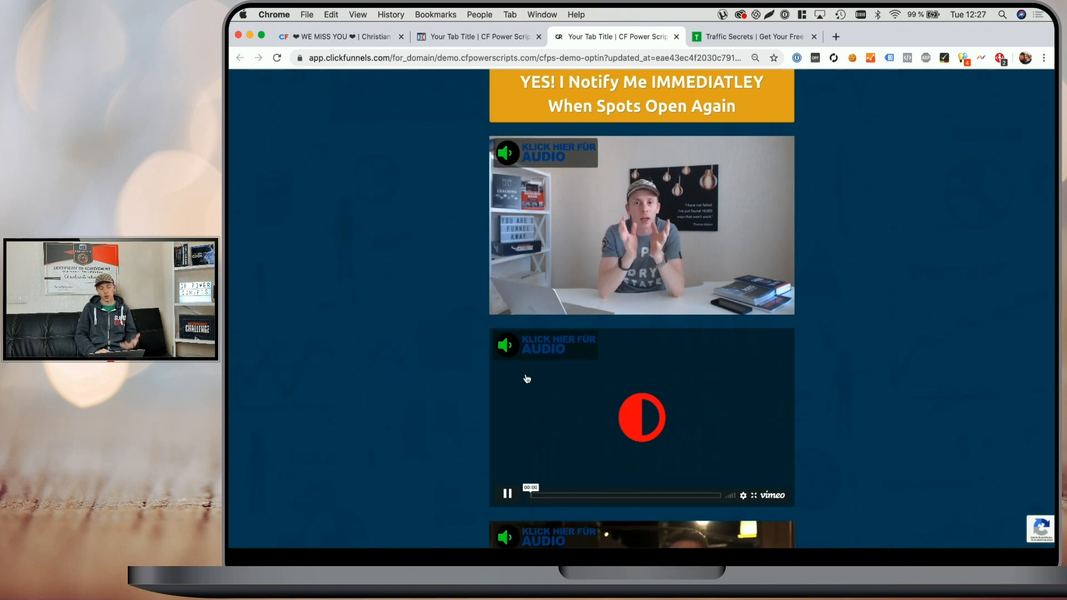
{"action": "scroll", "scroll_direction": "down", "scroll_amount": 3}
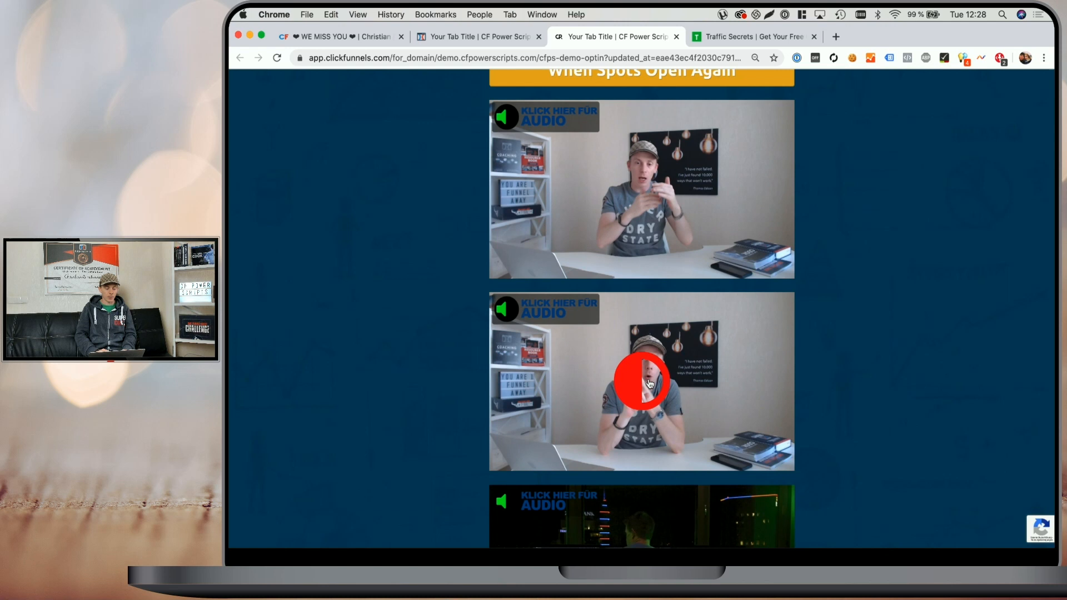
Step: Play, pause and resume the second video with sound
{"action": "left_click", "coordinate": [640, 381]}
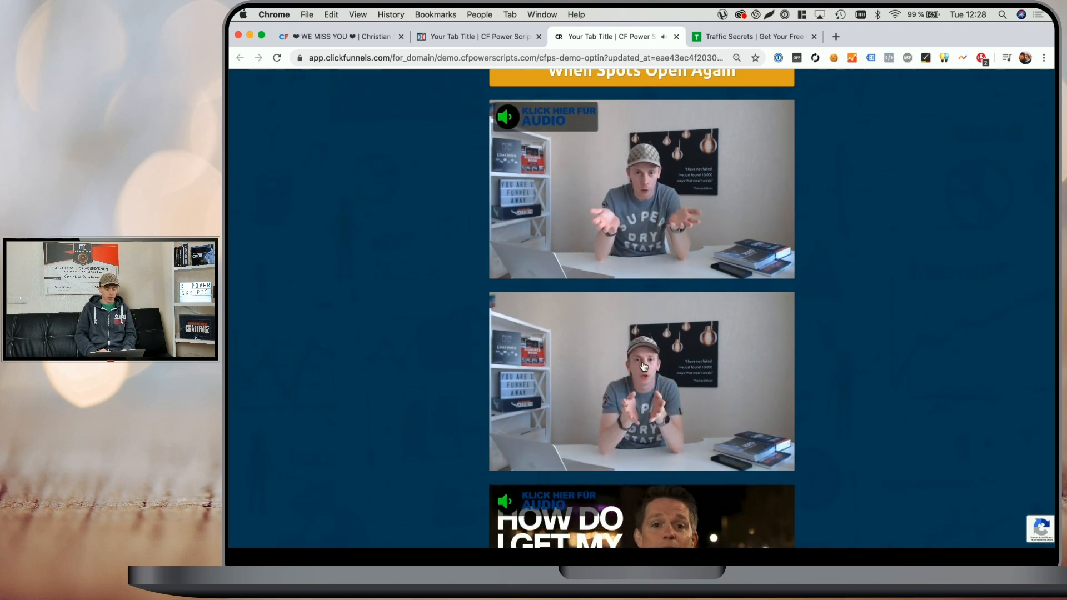
{"action": "left_click", "coordinate": [640, 381]}
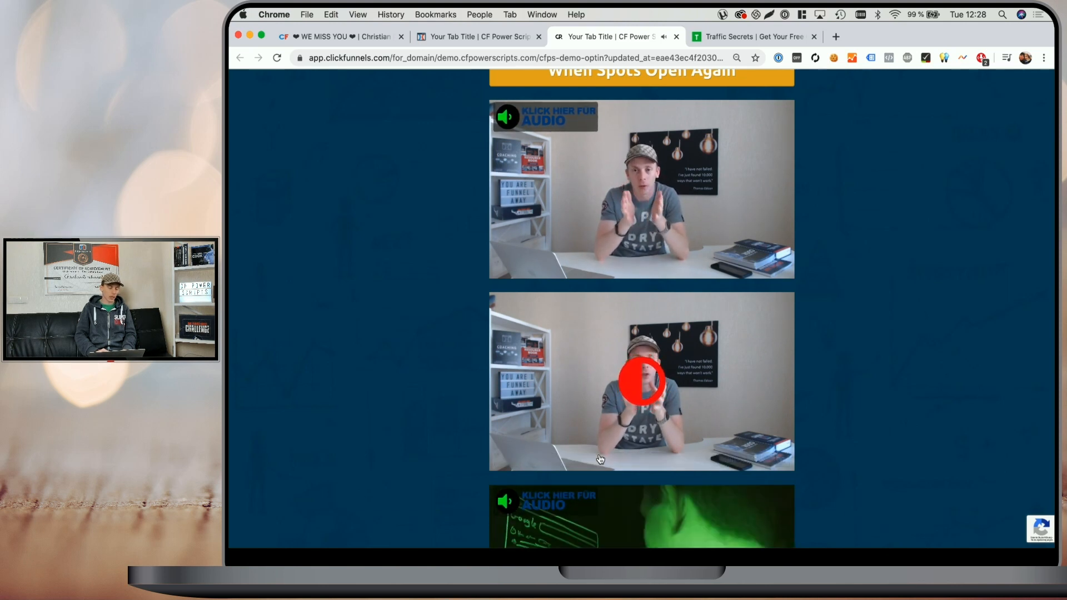
{"action": "left_click", "coordinate": [639, 382]}
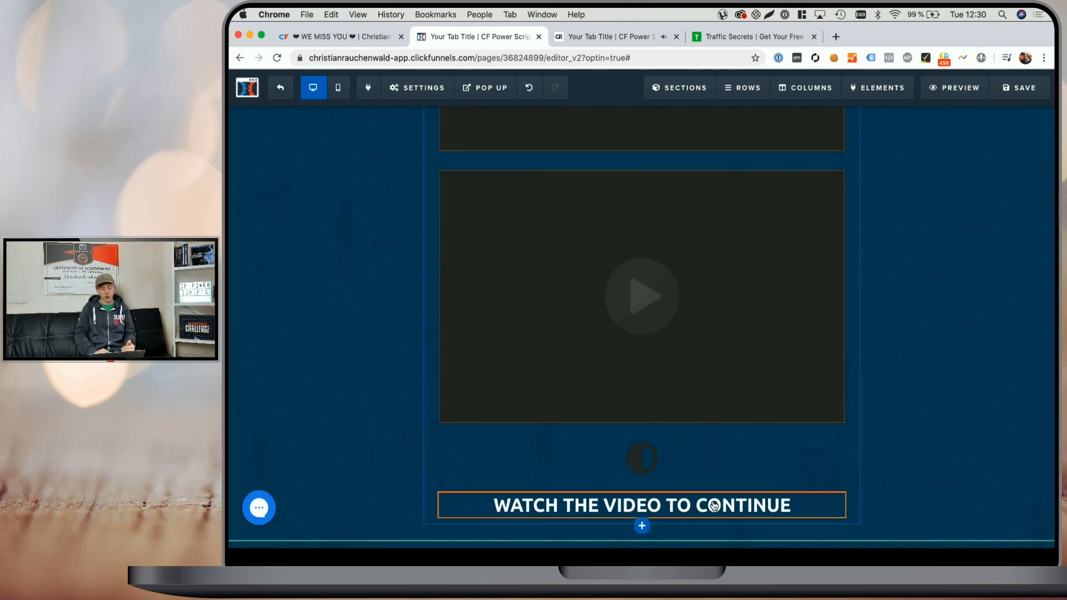
{"action": "scroll", "scroll_direction": "down", "scroll_amount": 3}
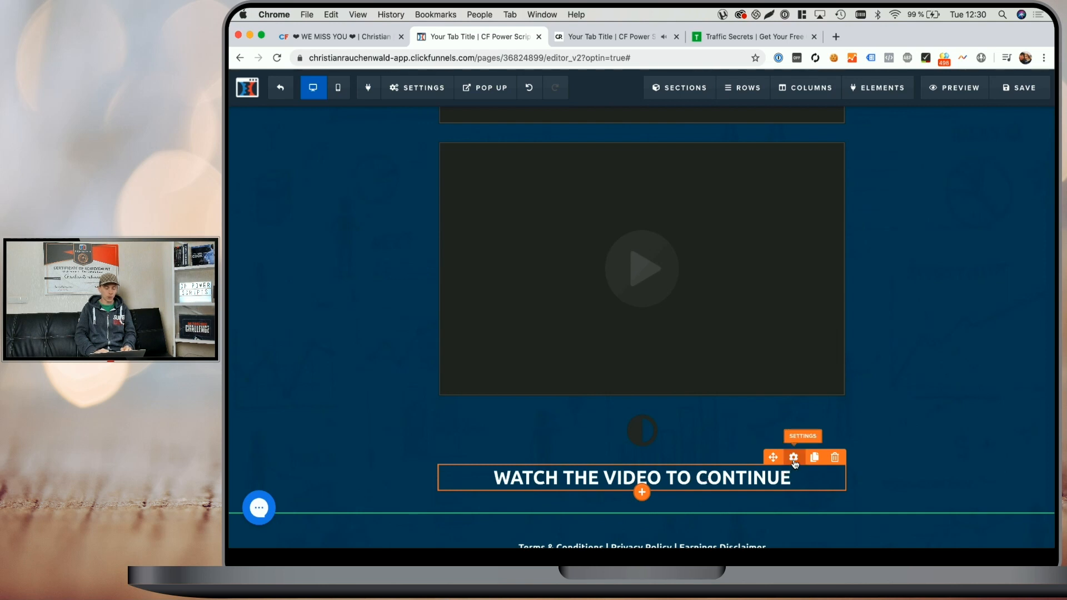
{"action": "left_click", "coordinate": [793, 456]}
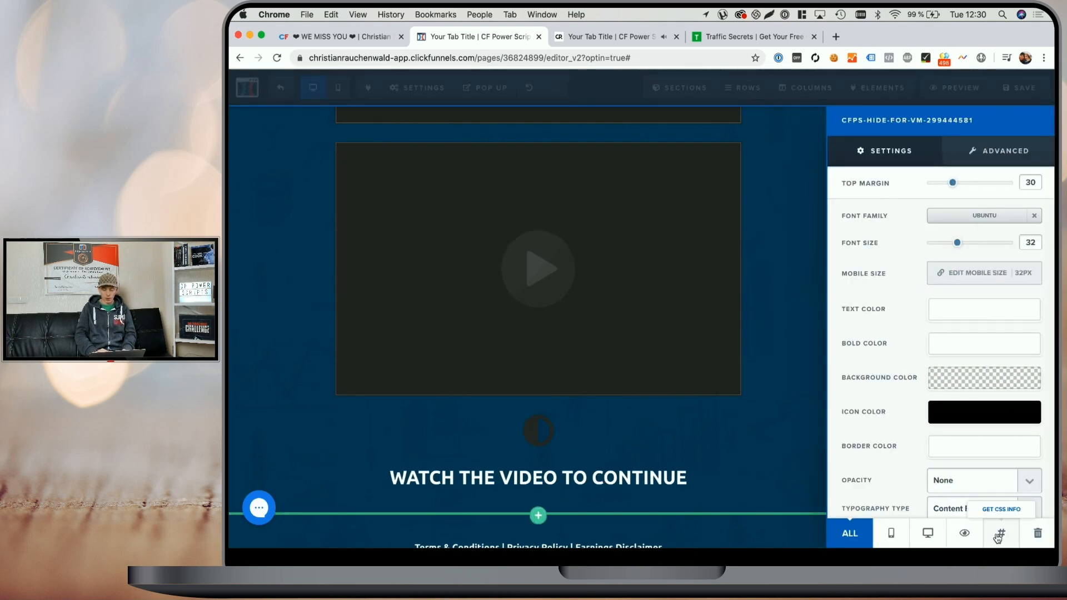
{"action": "left_click", "coordinate": [1001, 509]}
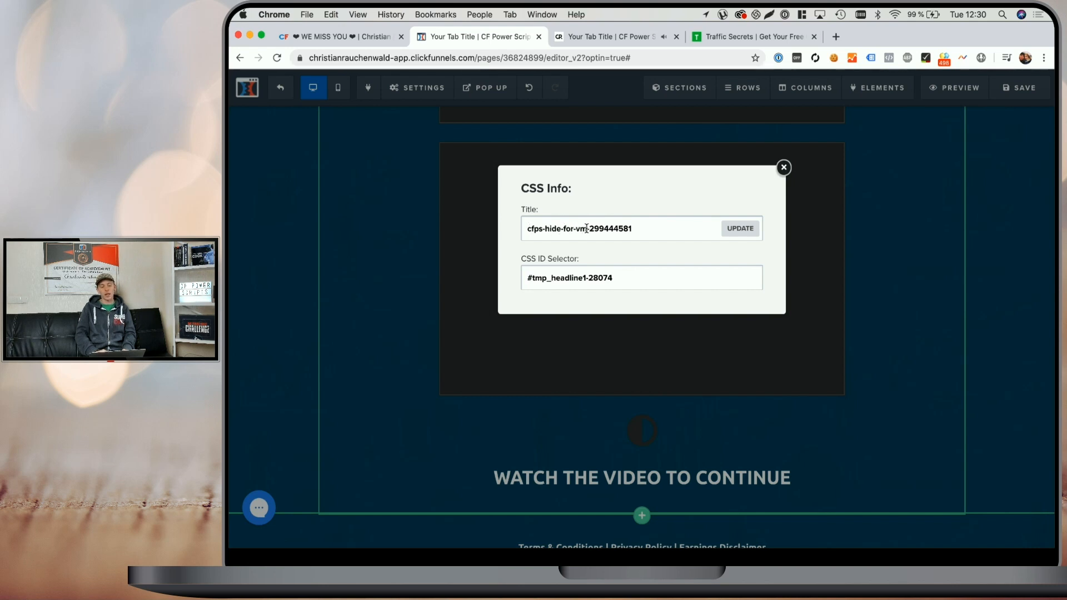
{"action": "left_click", "coordinate": [626, 228]}
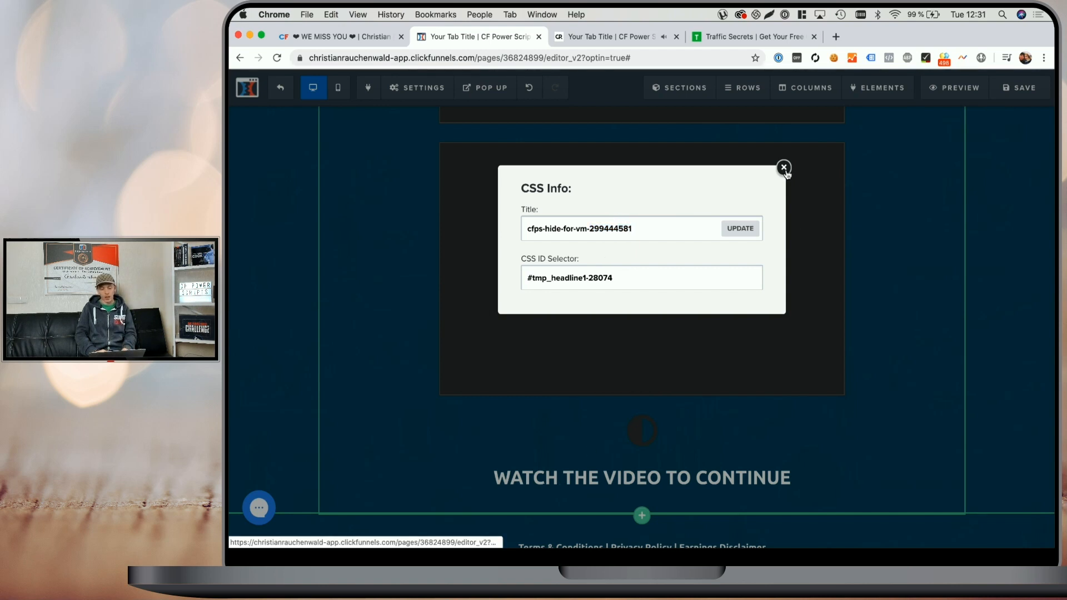
{"action": "left_click", "coordinate": [883, 88]}
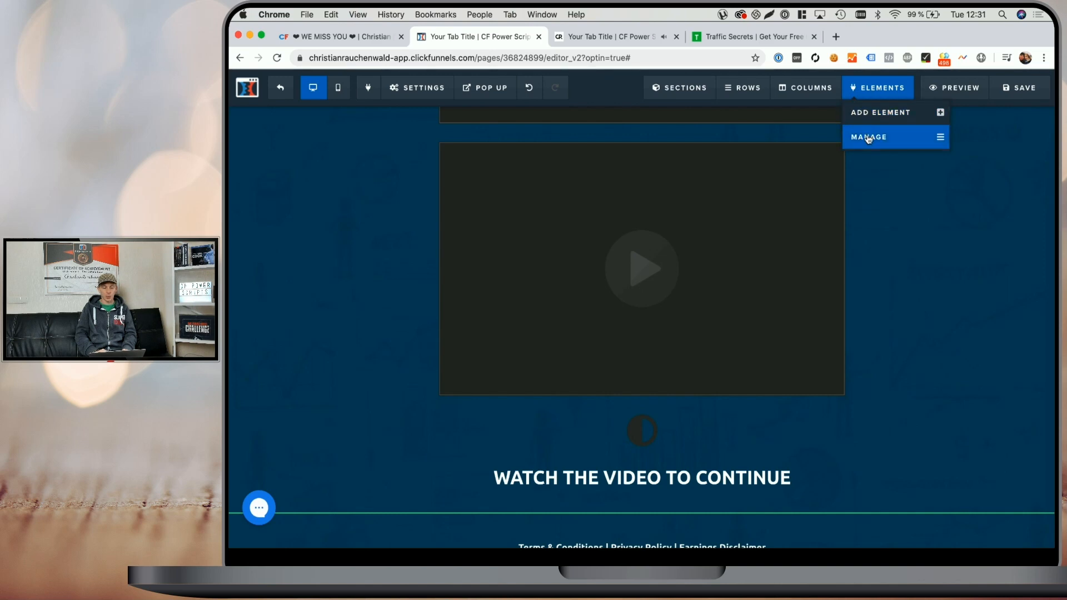
{"action": "left_click", "coordinate": [868, 137]}
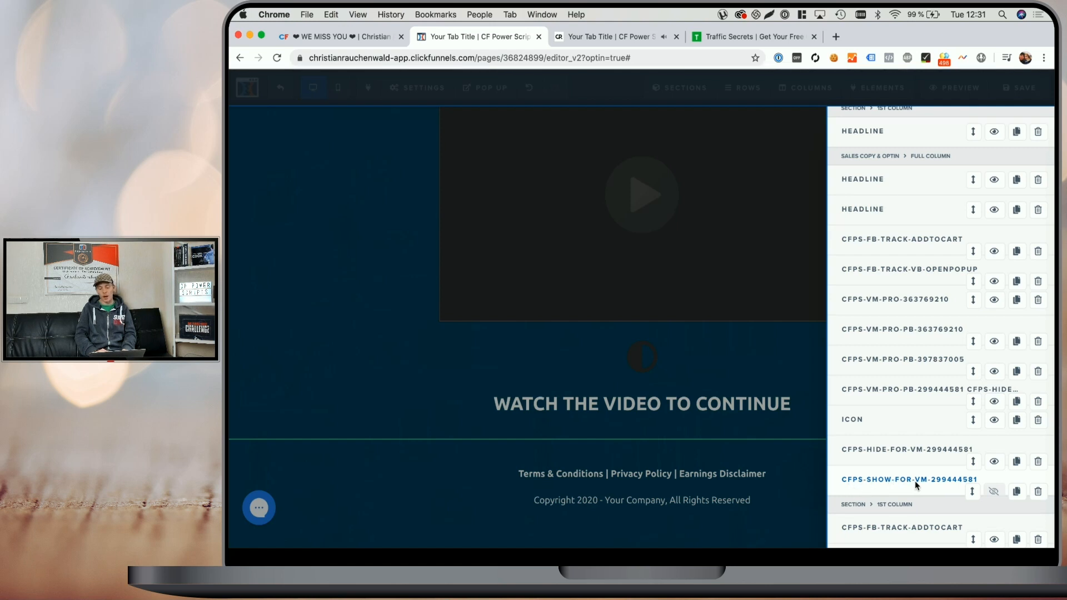
{"action": "left_click", "coordinate": [993, 491]}
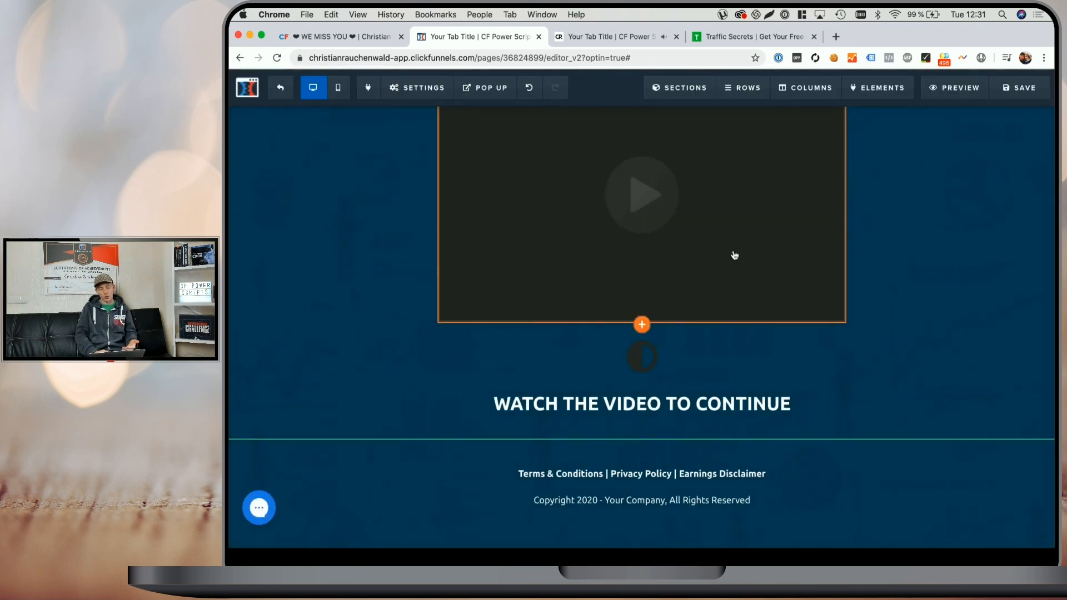
{"action": "left_click", "coordinate": [639, 194]}
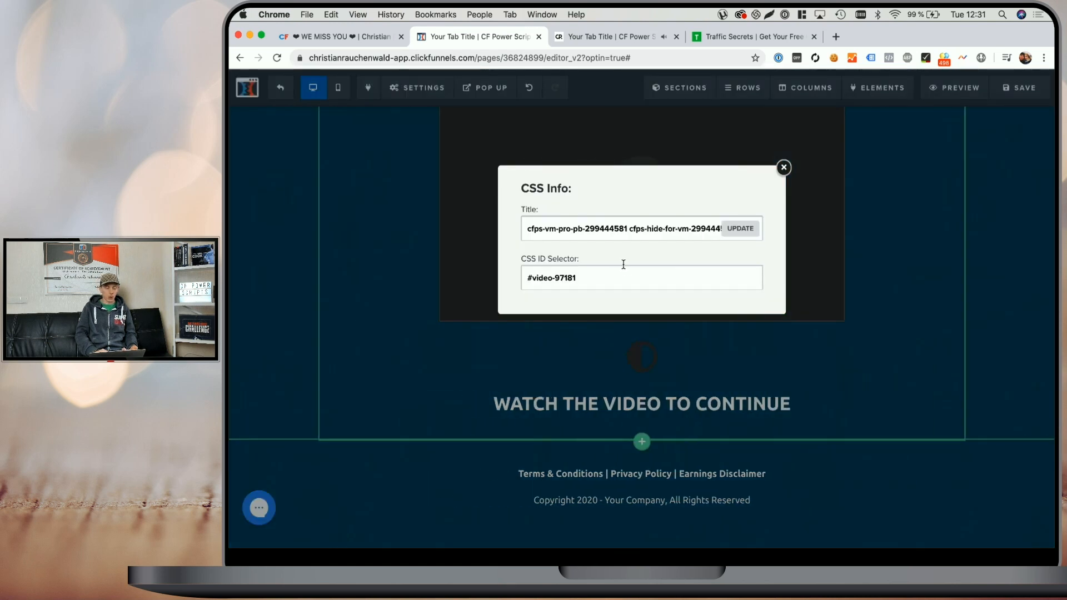
{"action": "double_click", "coordinate": [575, 229]}
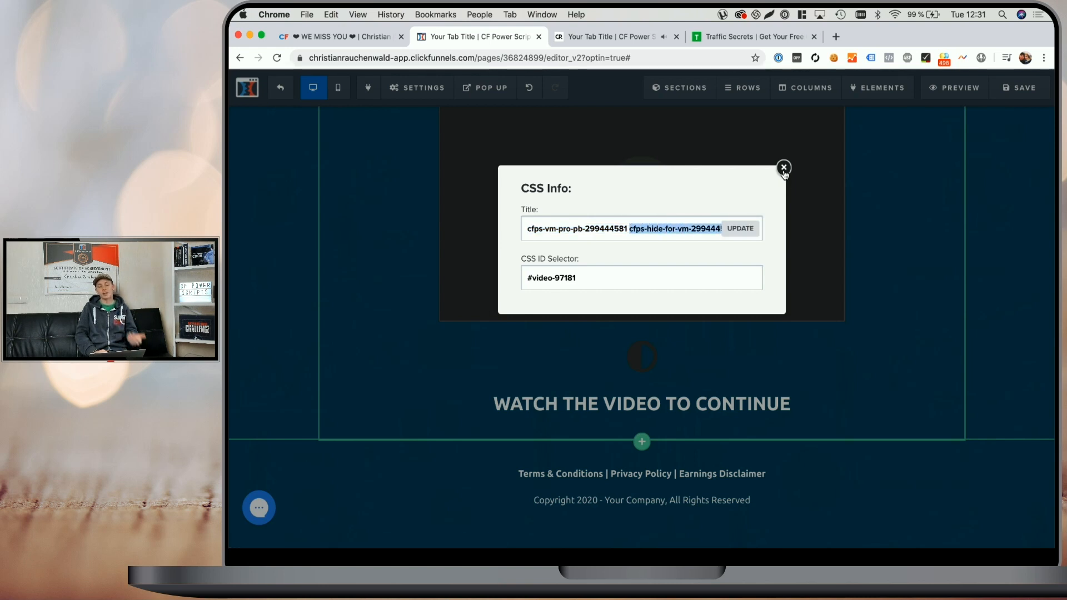
{"action": "left_click", "coordinate": [783, 167]}
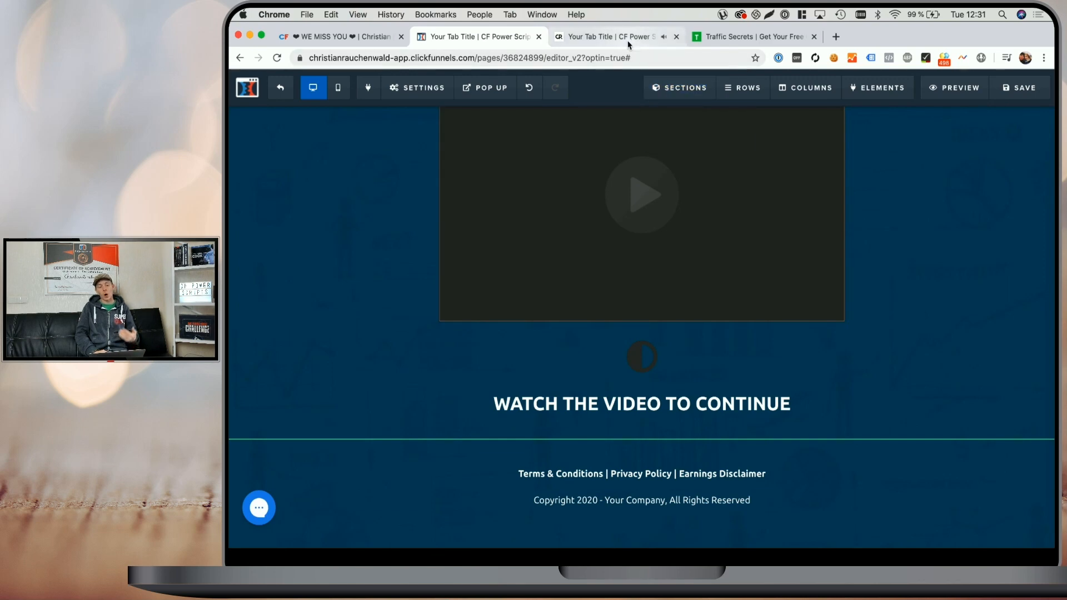
Step: On the live opt-in preview, play the pink last video above 'Watch the video to continue'
{"action": "left_click", "coordinate": [611, 37]}
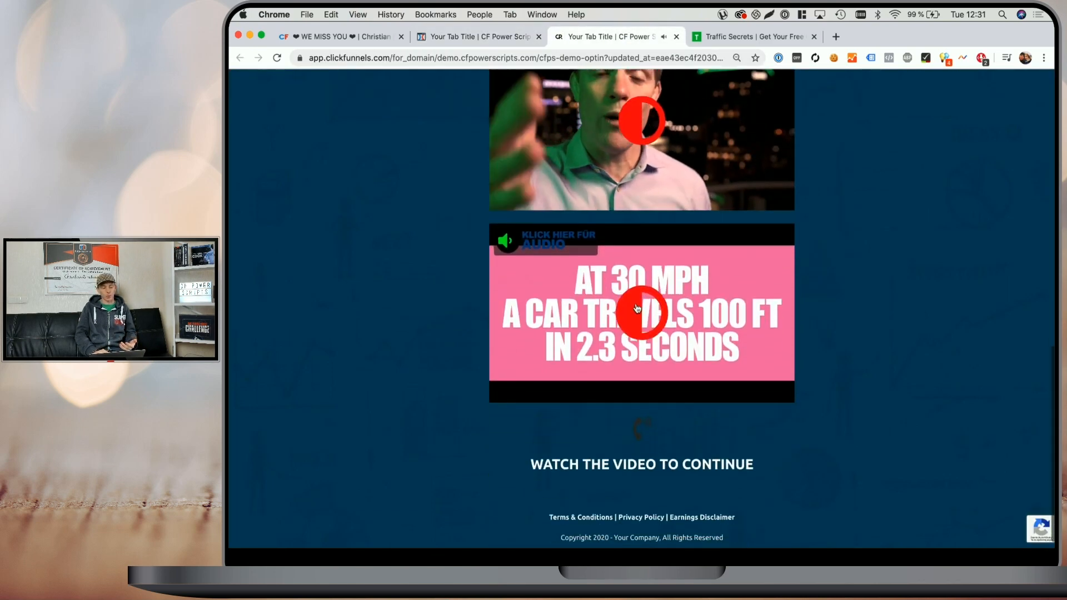
{"action": "left_click", "coordinate": [641, 314]}
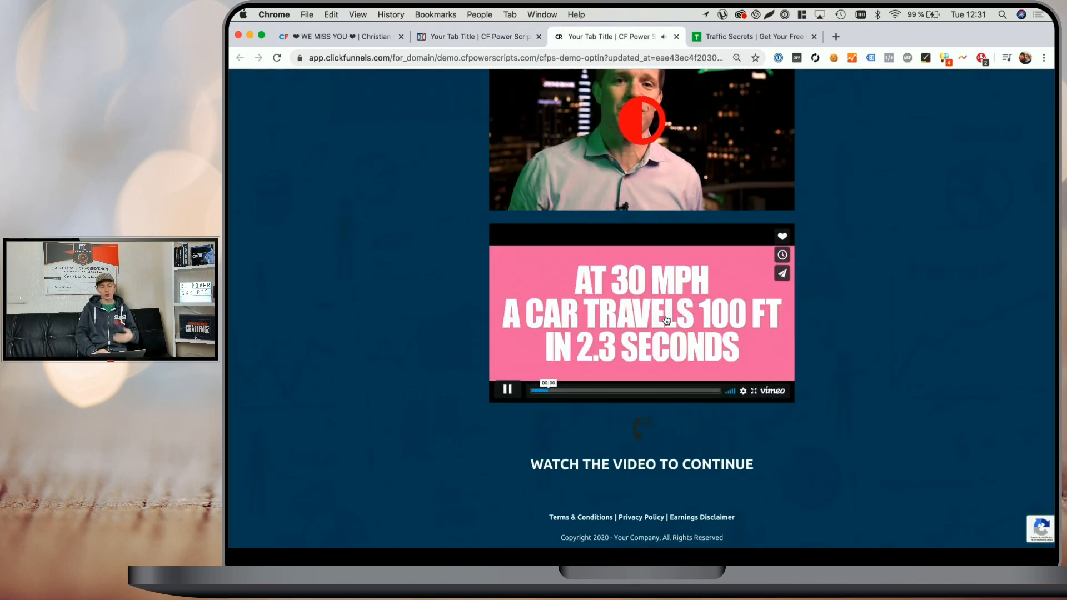